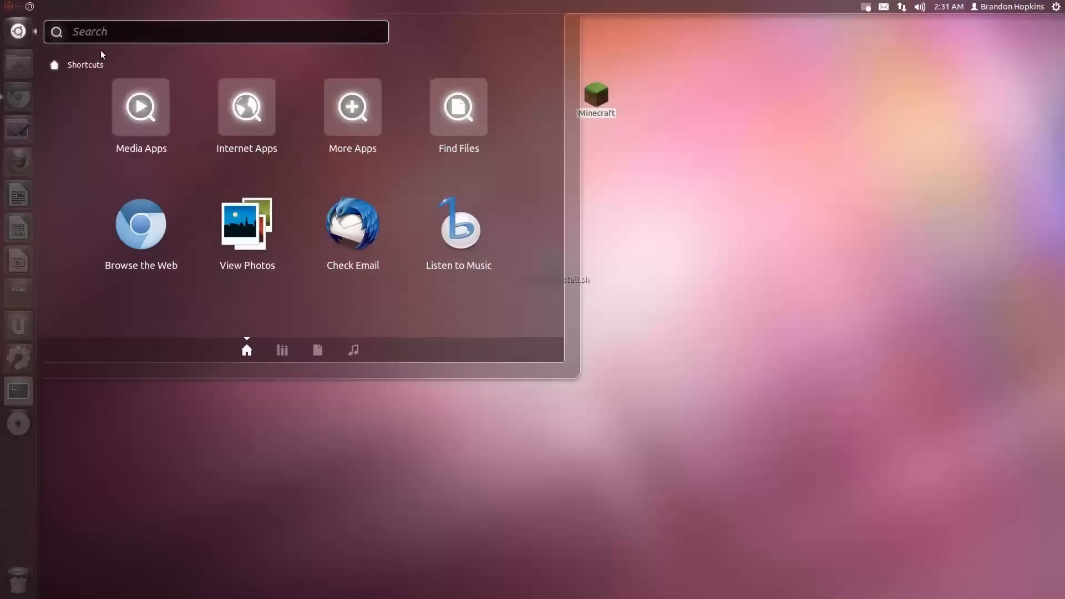
Show the Activities overview and search for an app by typing 'setl'
{"action": "type", "text": "mi"}
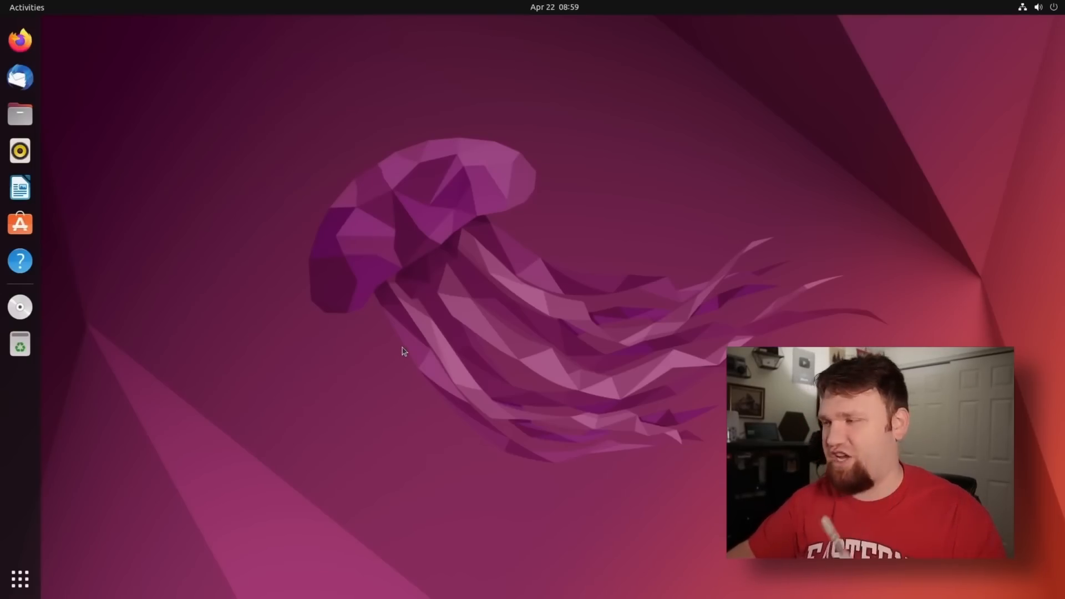
{"action": "left_click", "coordinate": [26, 8]}
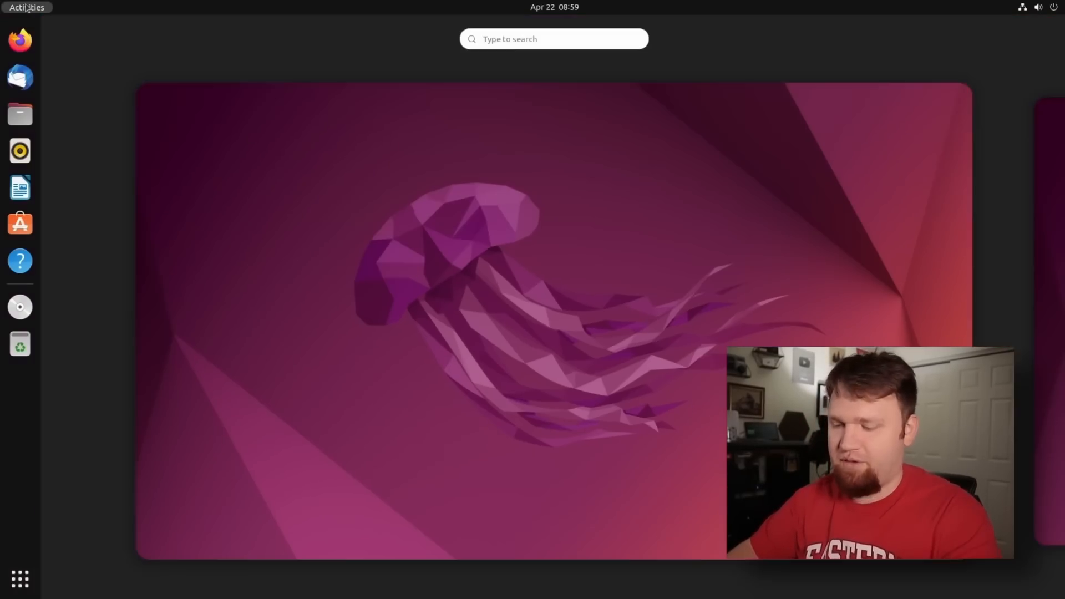
{"action": "type", "text": "setl"}
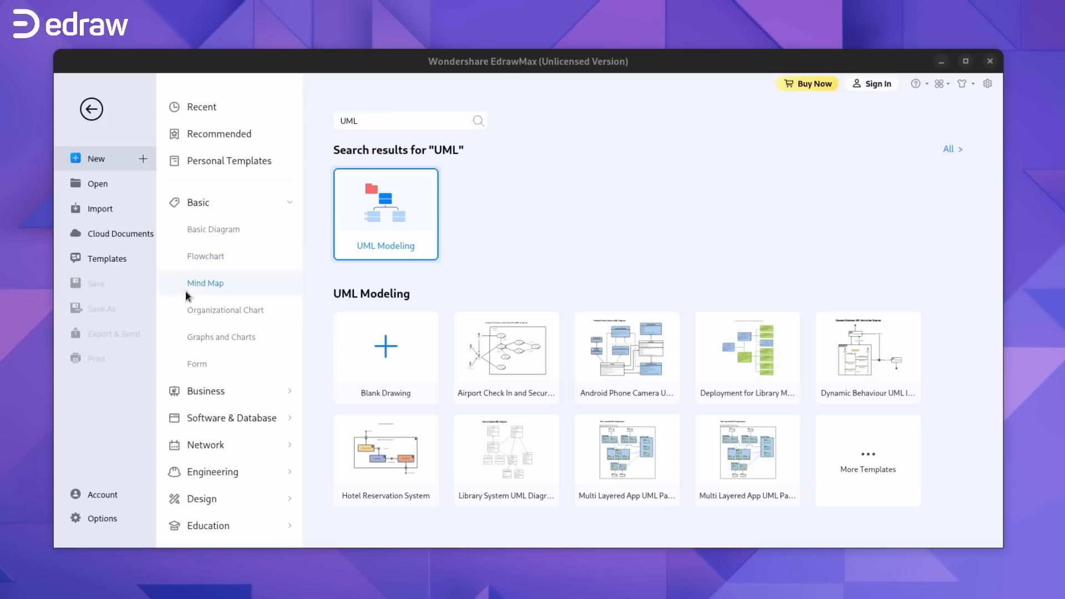
{"action": "mouse_move", "coordinate": [377, 243]}
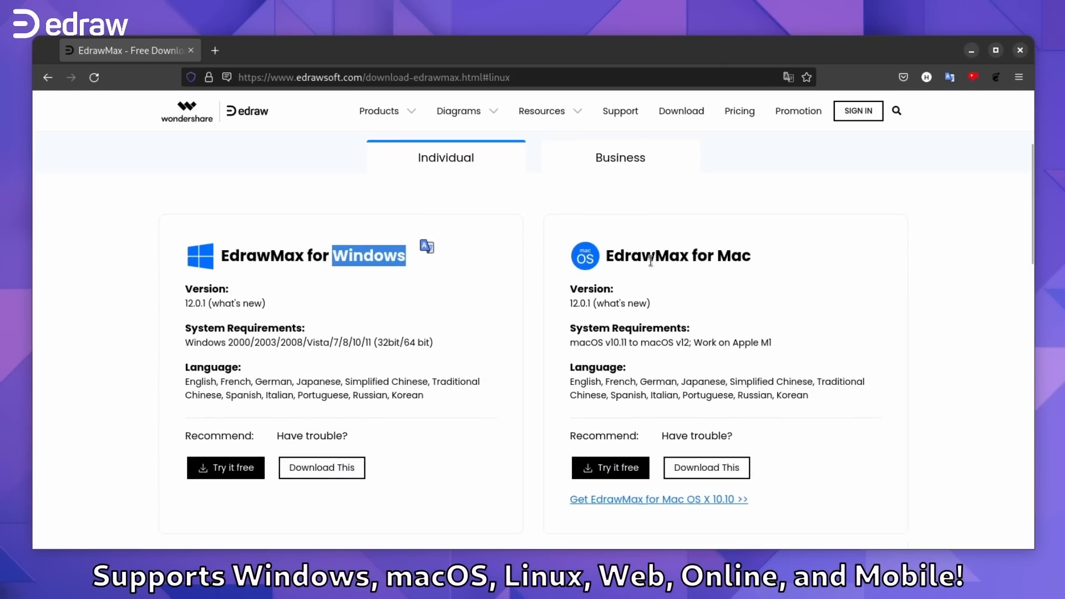
Scroll the edrawsoft page to the EdrawMax for Linux card and select it
{"action": "scroll", "scroll_direction": "down", "scroll_amount": 3}
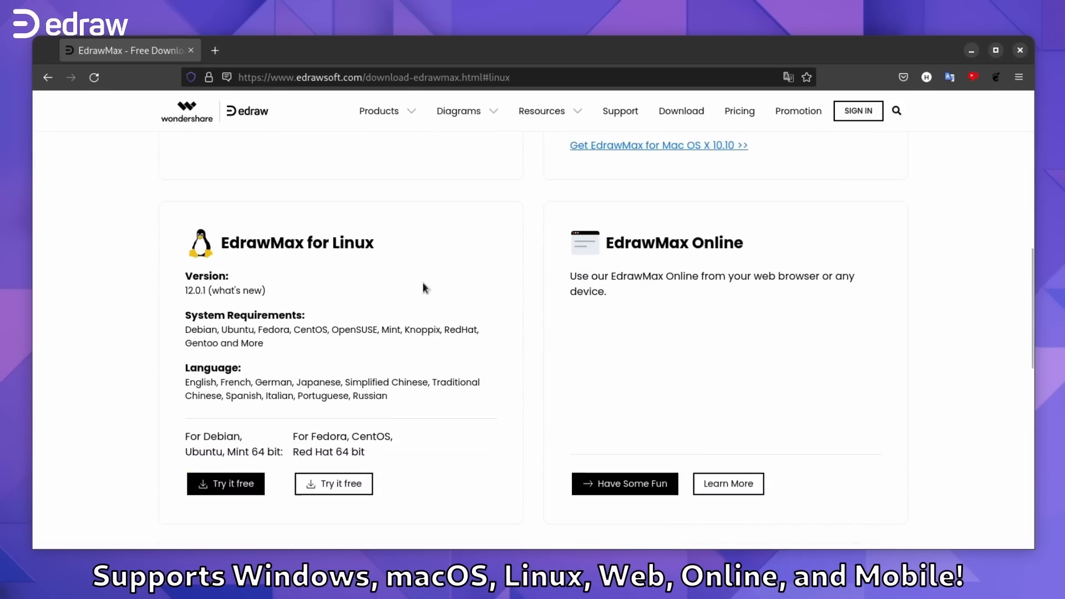
{"action": "left_click", "coordinate": [238, 291]}
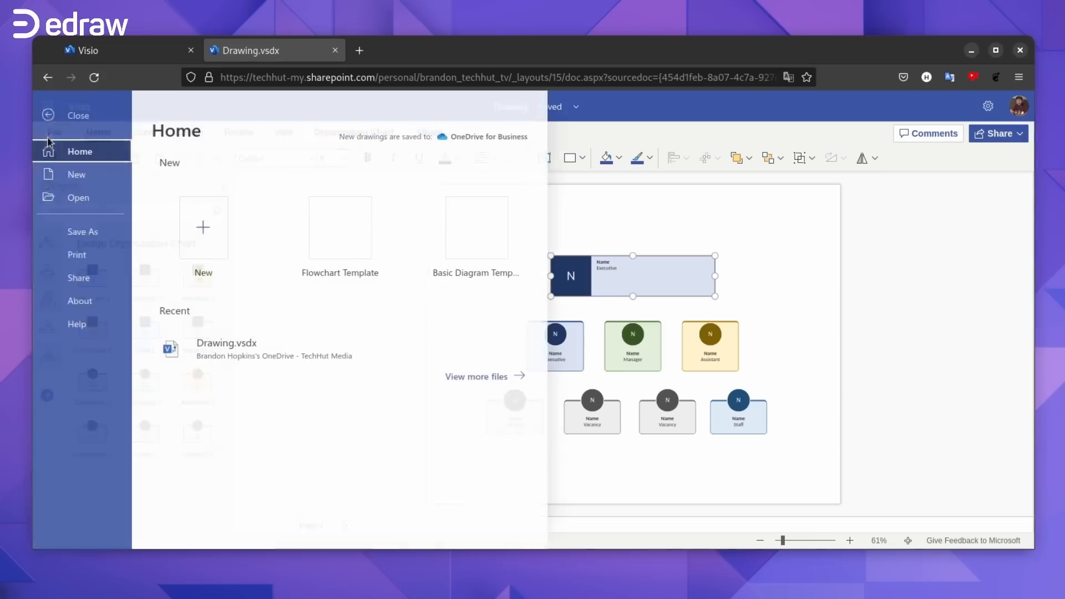
Download a copy as Drawing.vsdx and open it from Firefox's downloads panel
{"action": "left_click", "coordinate": [78, 114]}
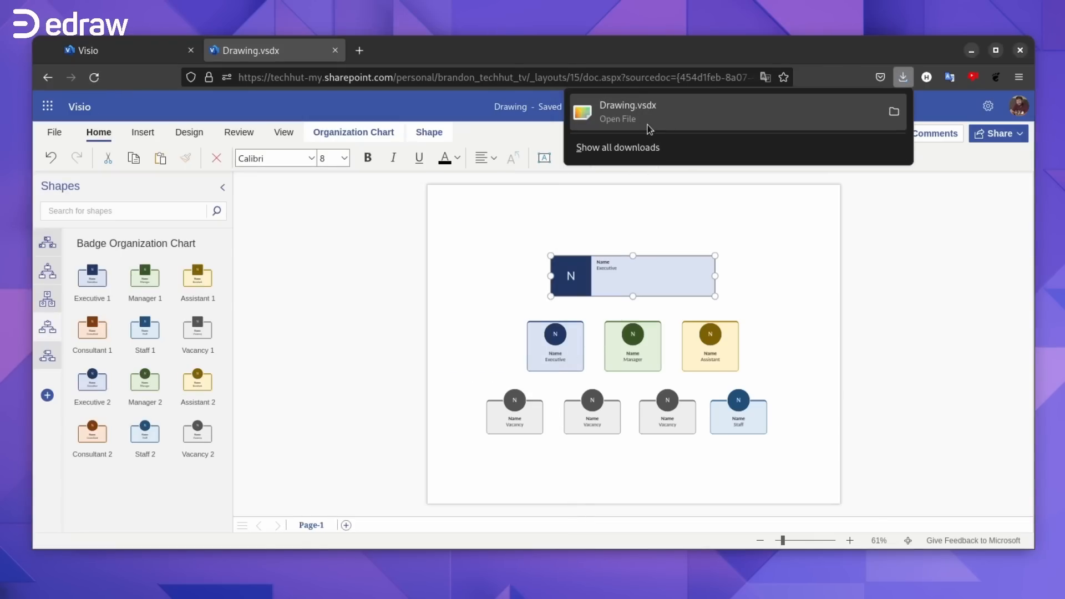
{"action": "left_click", "coordinate": [617, 119]}
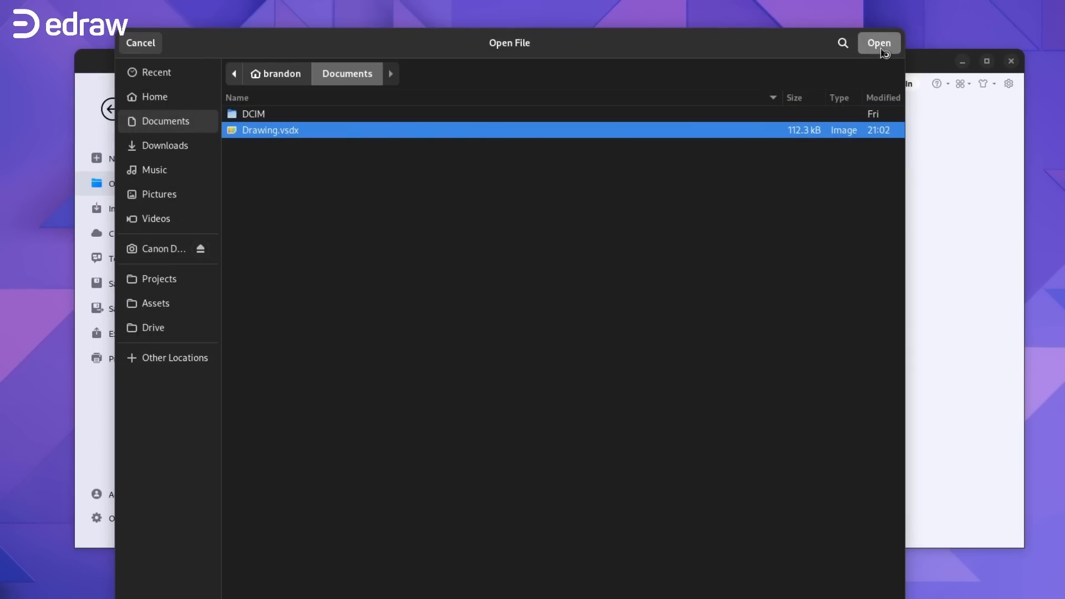
Open Drawing.vsdx from Documents and view the Export & Send formats
{"action": "left_click", "coordinate": [879, 43]}
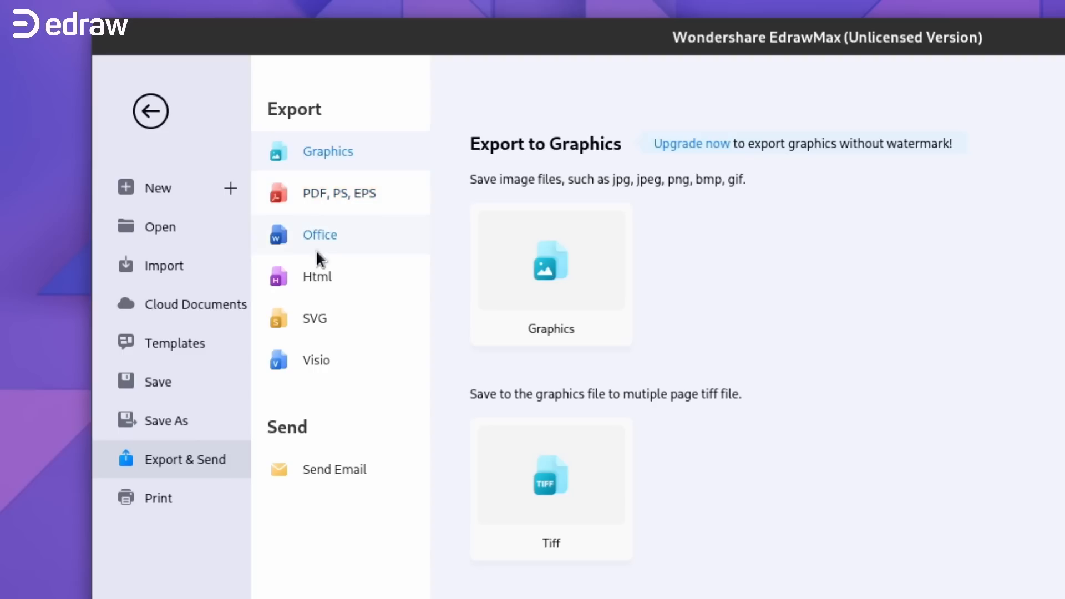
{"action": "mouse_move", "coordinate": [334, 470]}
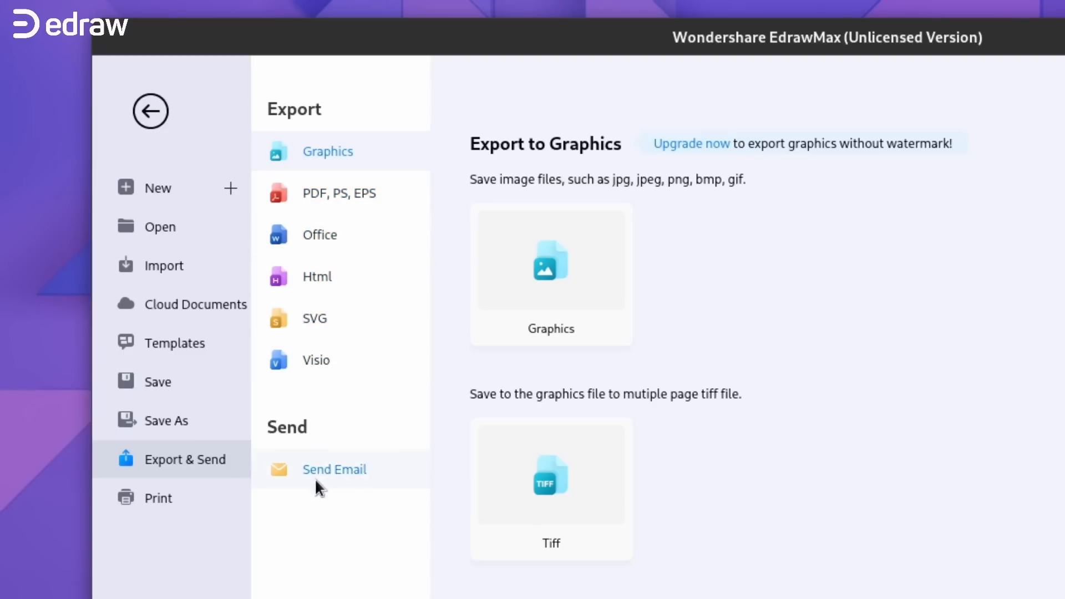
{"action": "left_click", "coordinate": [150, 111]}
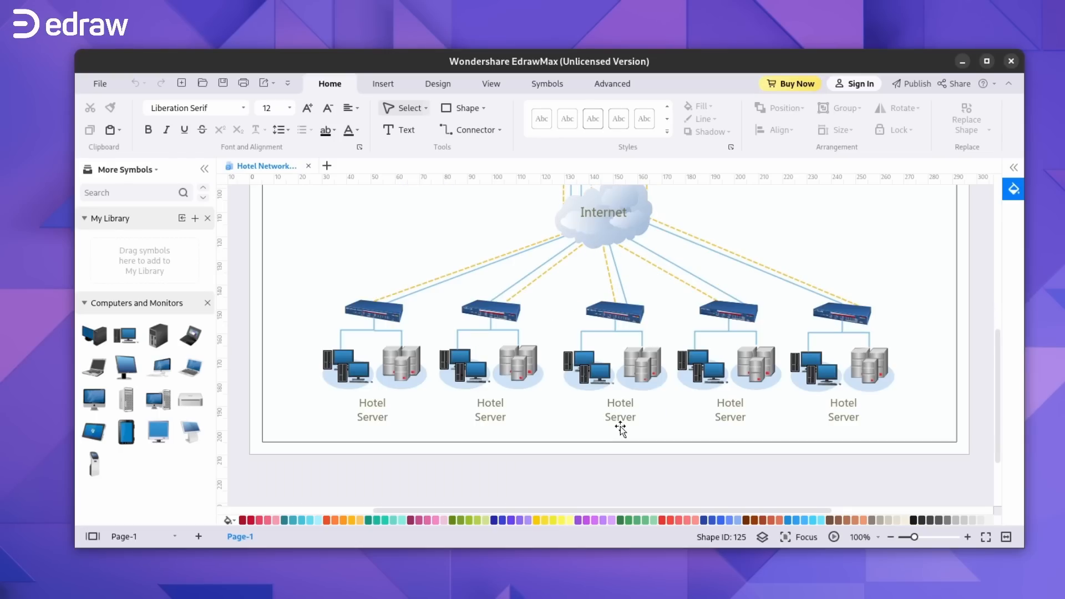
Leave the floor plan and scroll through the template gallery of city maps and PID diagrams
{"action": "scroll", "scroll_direction": "up", "scroll_amount": 3}
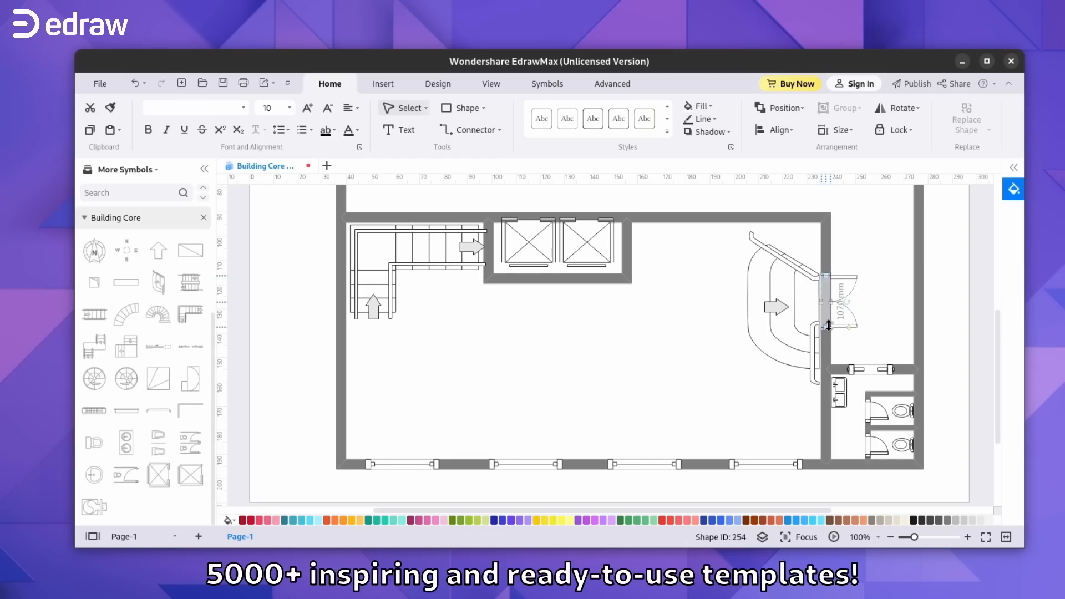
{"action": "left_click", "coordinate": [898, 347]}
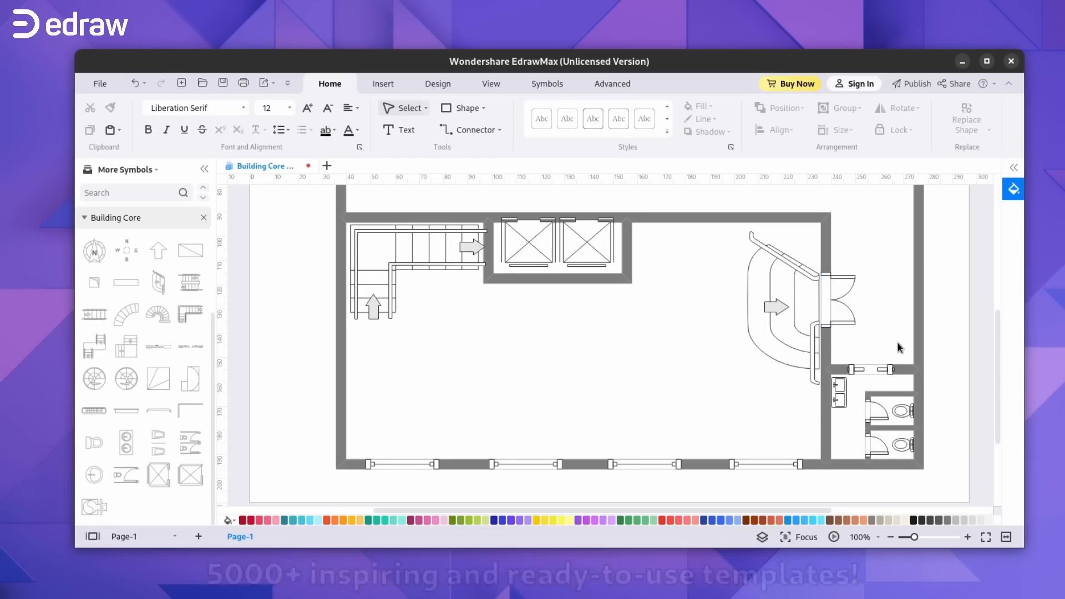
{"action": "left_click", "coordinate": [99, 83]}
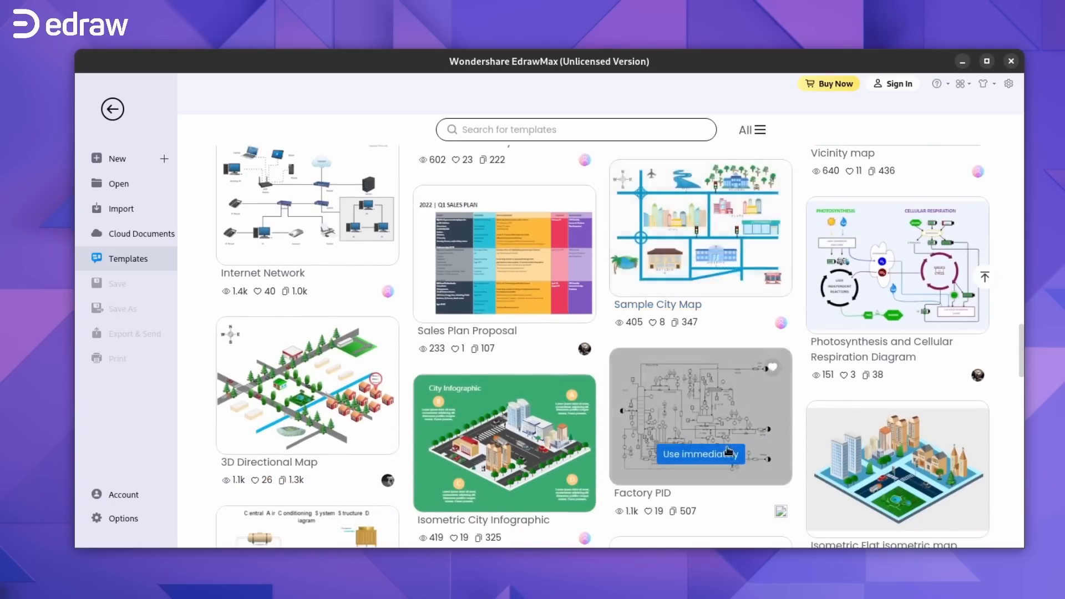
{"action": "scroll", "scroll_direction": "down", "scroll_amount": 3}
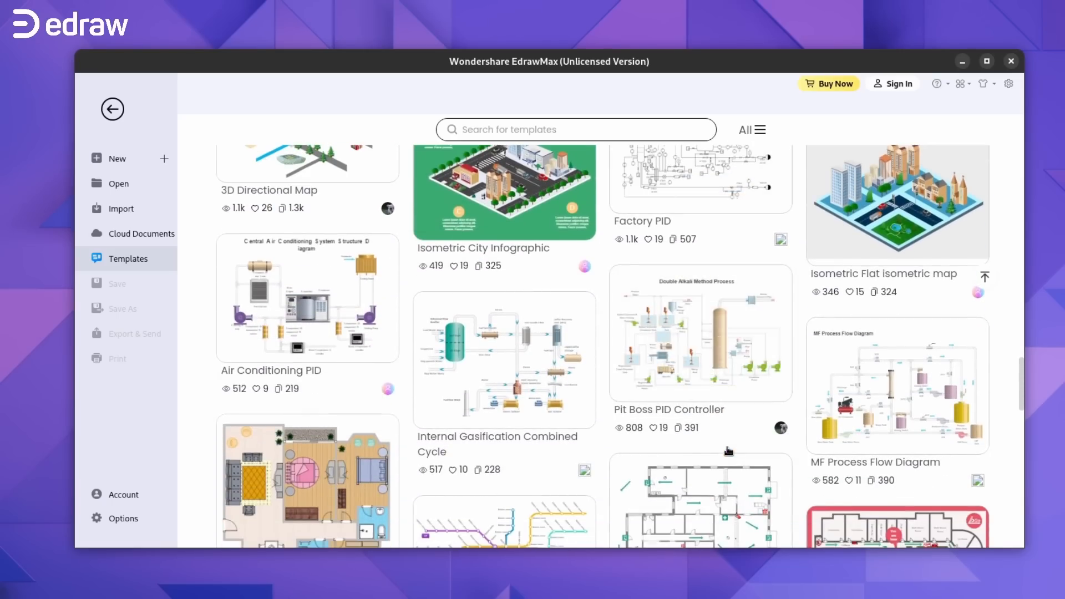
{"action": "scroll", "scroll_direction": "down", "scroll_amount": 3}
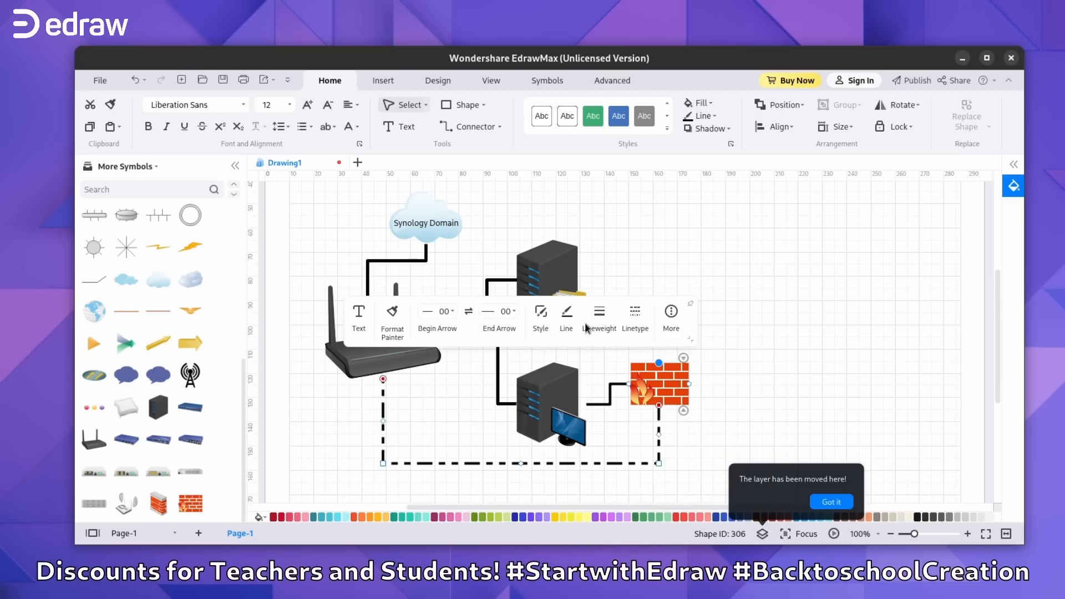
Recolour the dashed connector around the lower server from the Line Color palette
{"action": "left_click", "coordinate": [566, 313]}
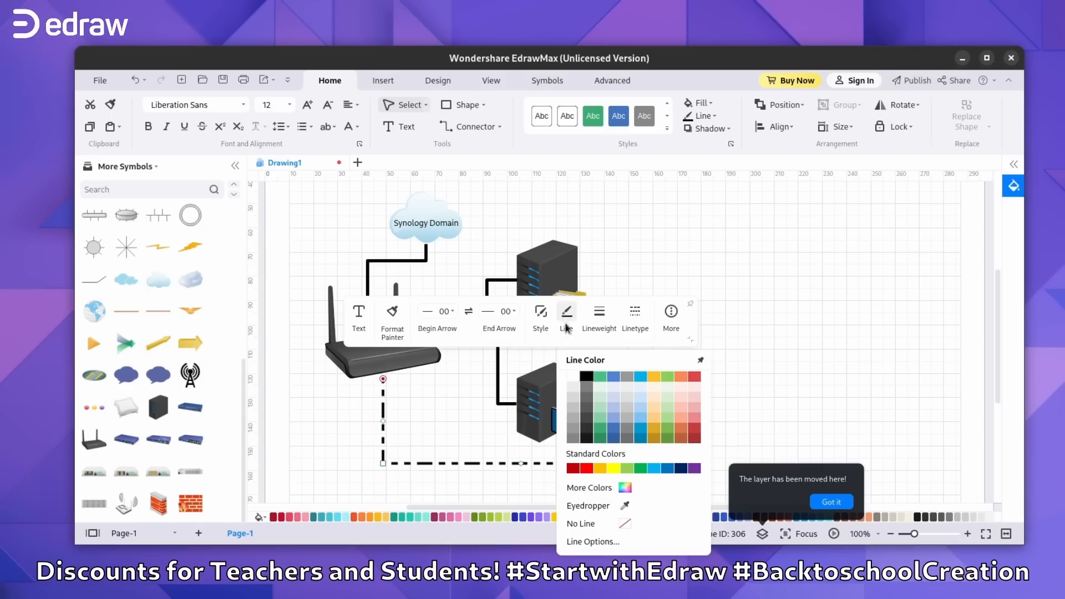
{"action": "left_click", "coordinate": [751, 326]}
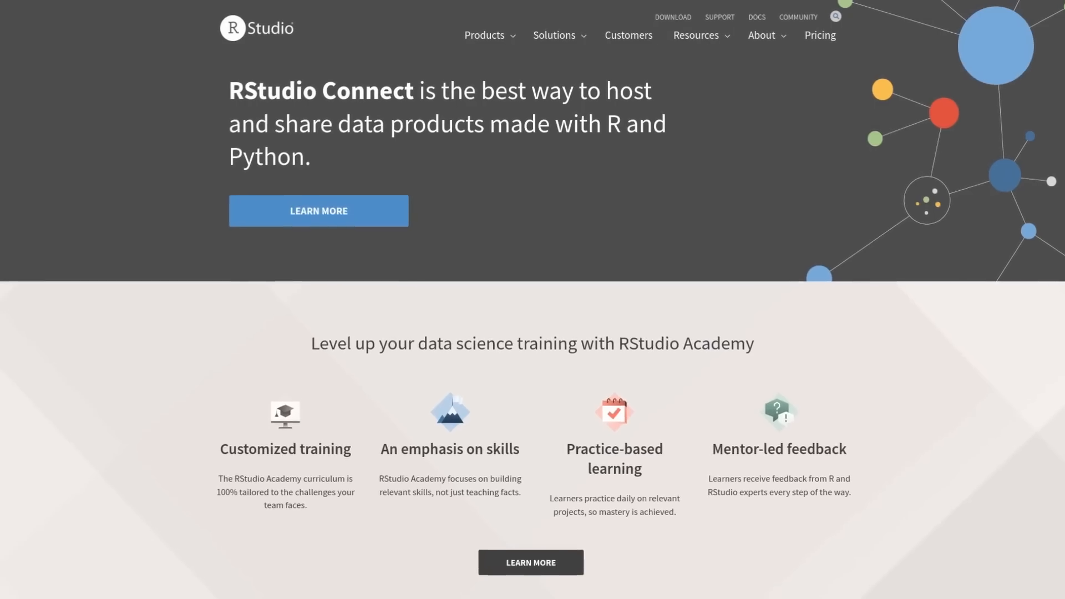
{"action": "scroll", "scroll_direction": "down", "scroll_amount": 3}
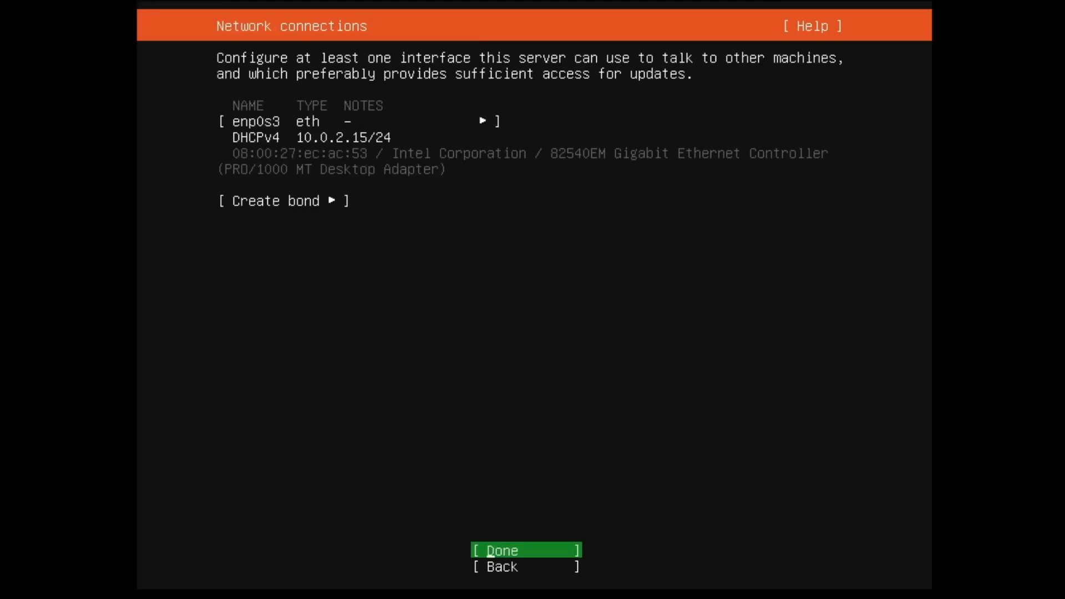
Accept network, default mirror and entire-disk LVM layout, then confirm the destructive install
{"action": "left_click", "coordinate": [525, 551]}
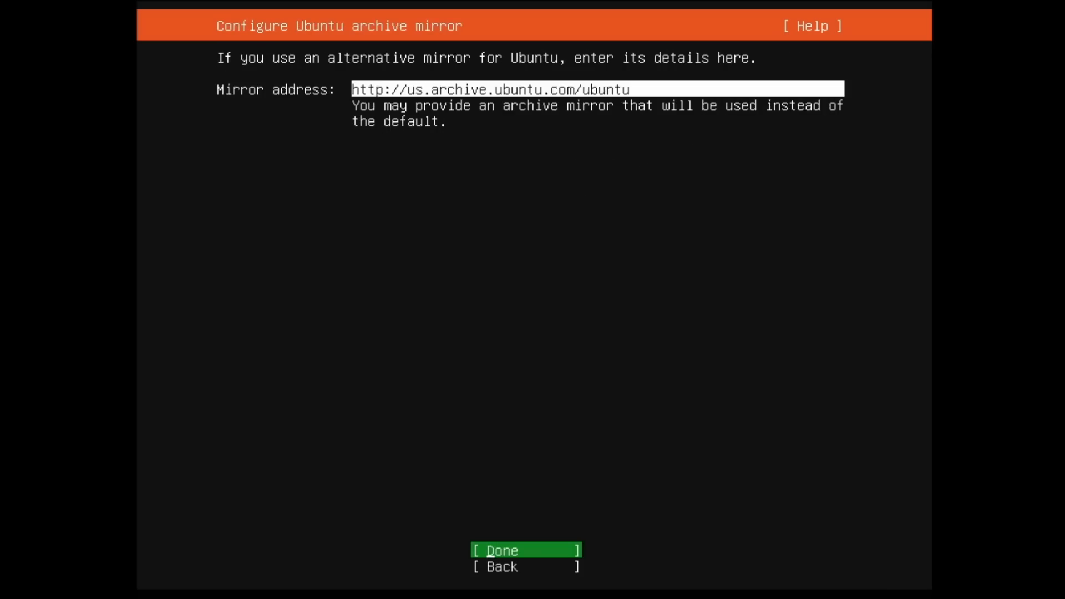
{"action": "left_click", "coordinate": [525, 549]}
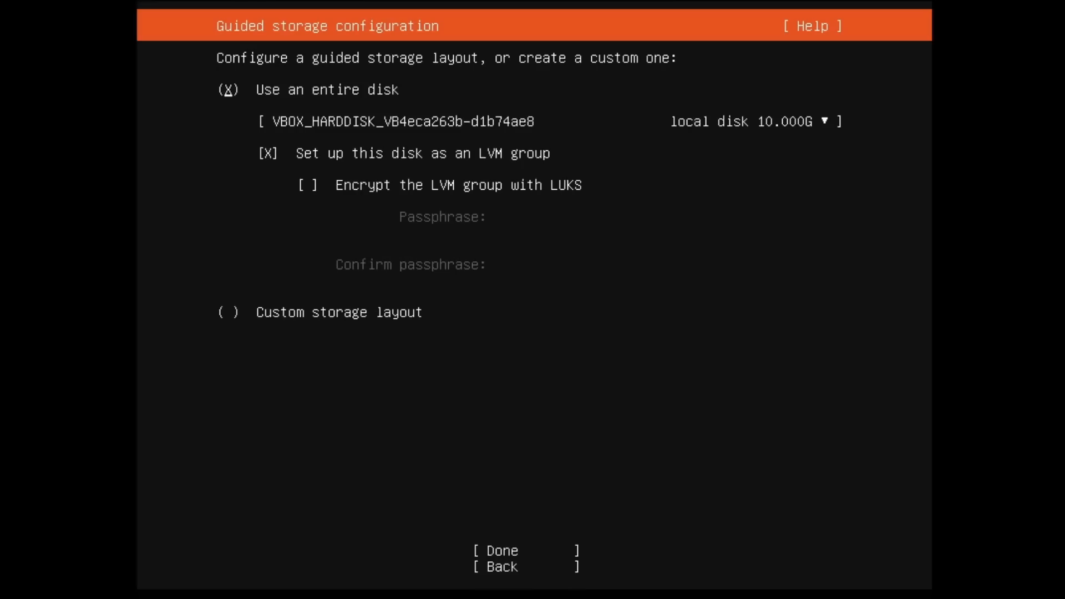
{"action": "left_click", "coordinate": [497, 550]}
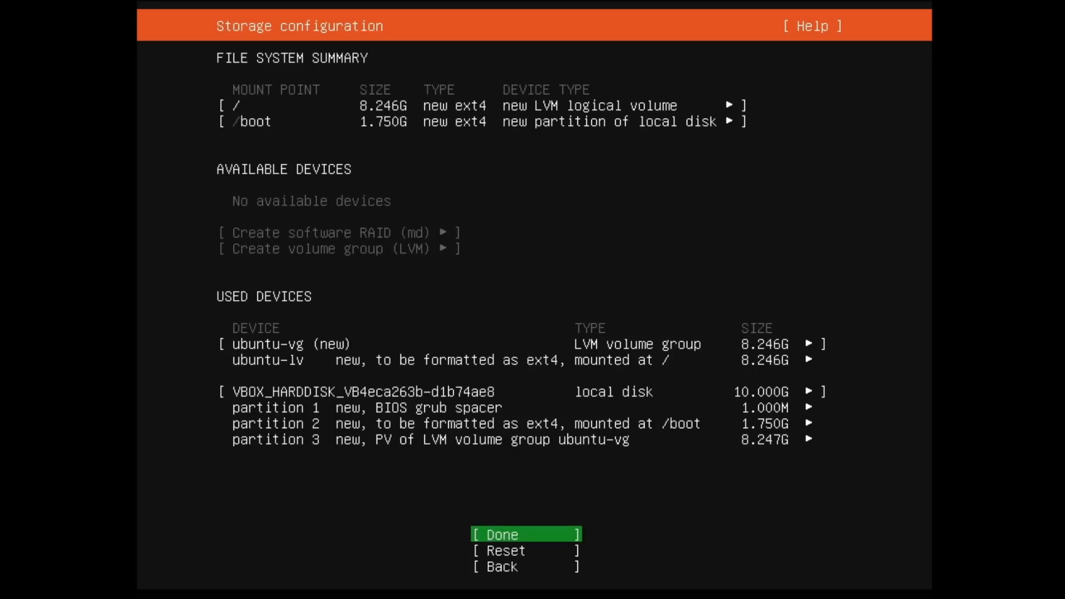
{"action": "left_click", "coordinate": [501, 533]}
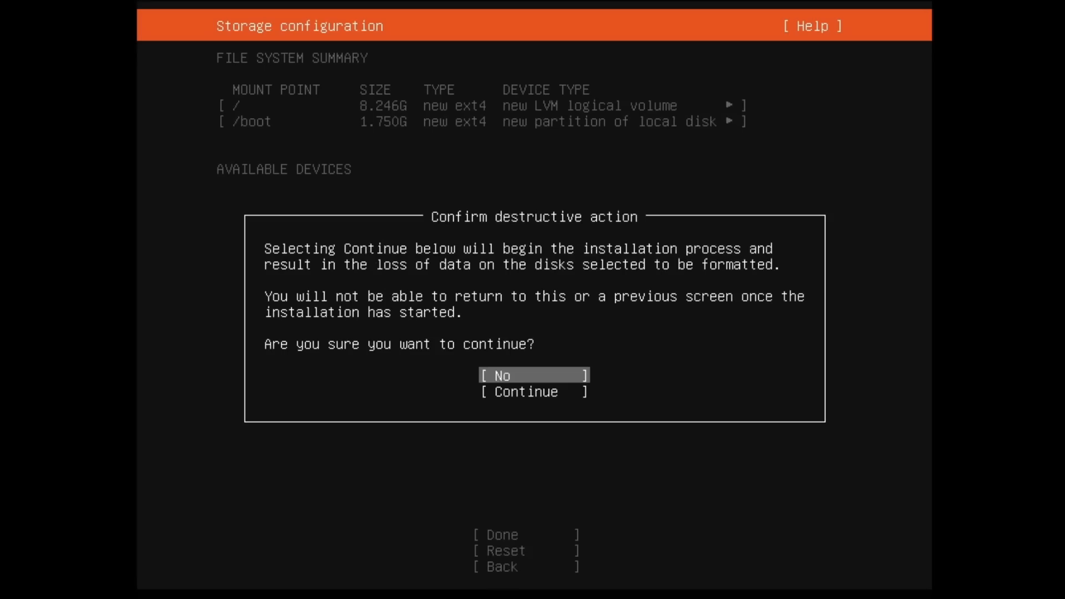
{"action": "left_click", "coordinate": [523, 391]}
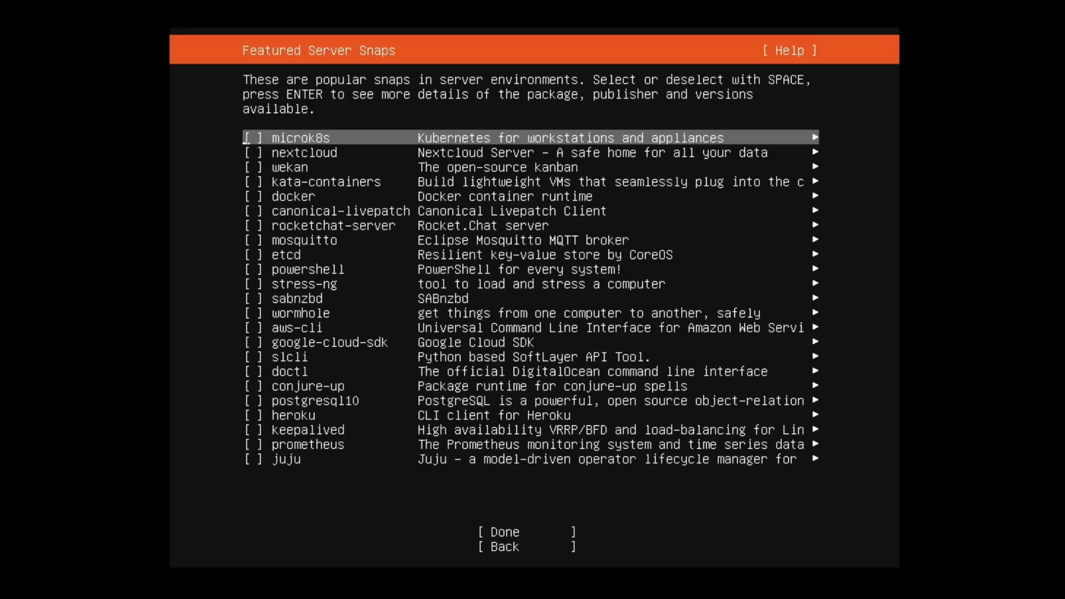
Tick nextcloud in the featured server snaps list and finish with Done
{"action": "key", "text": "Down"}
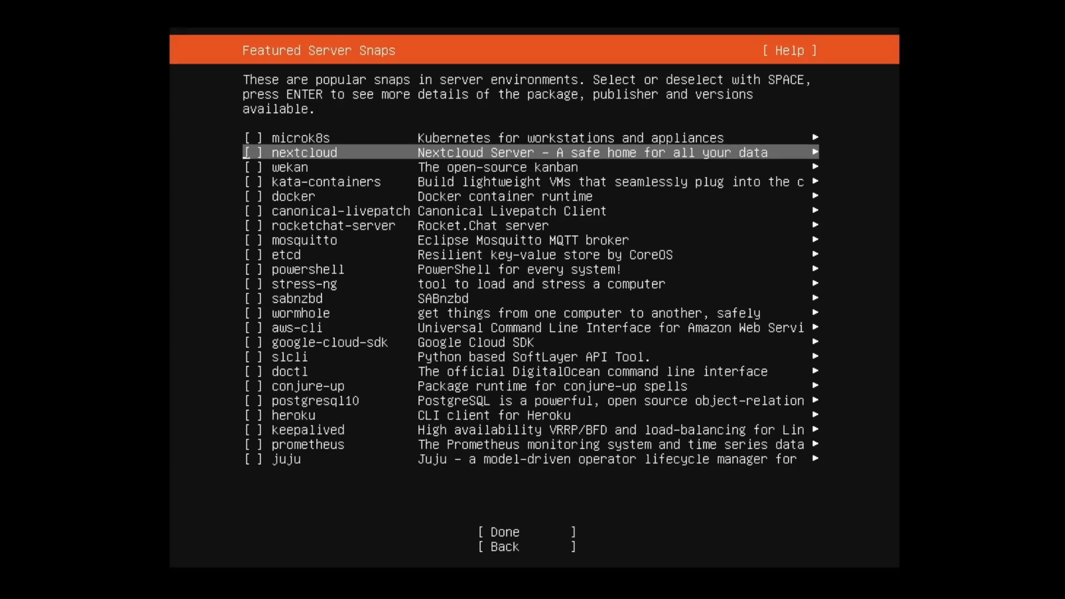
{"action": "key", "text": "space"}
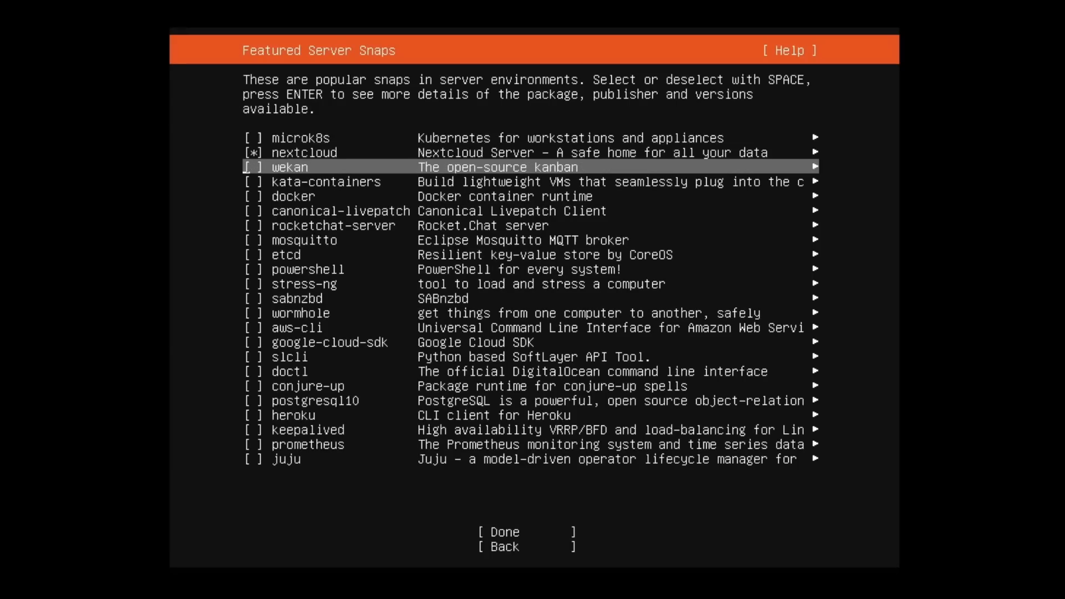
{"action": "key", "text": "Tab"}
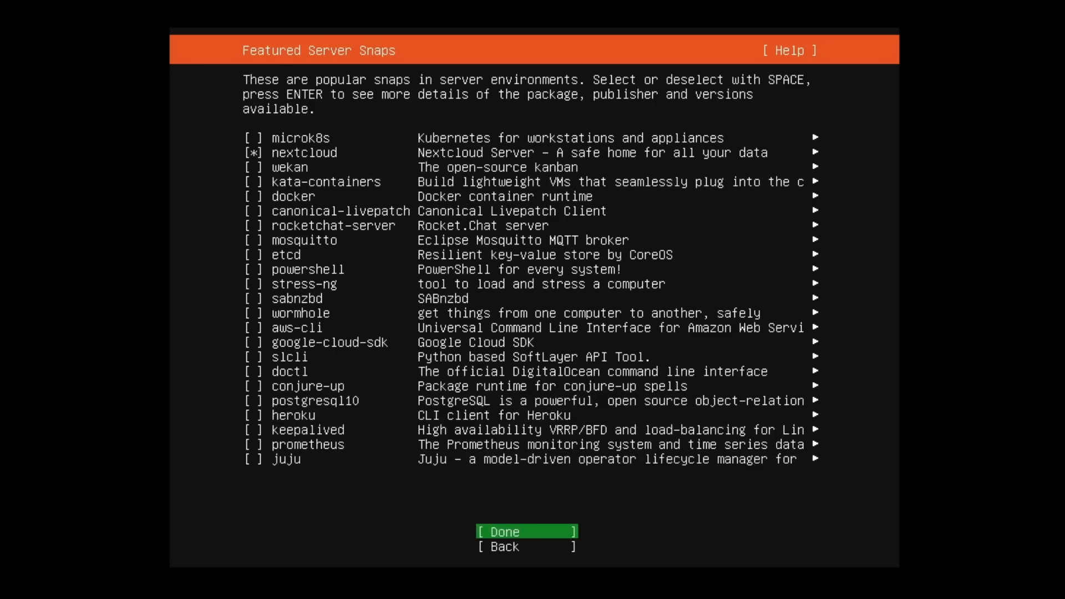
{"action": "left_click", "coordinate": [526, 532]}
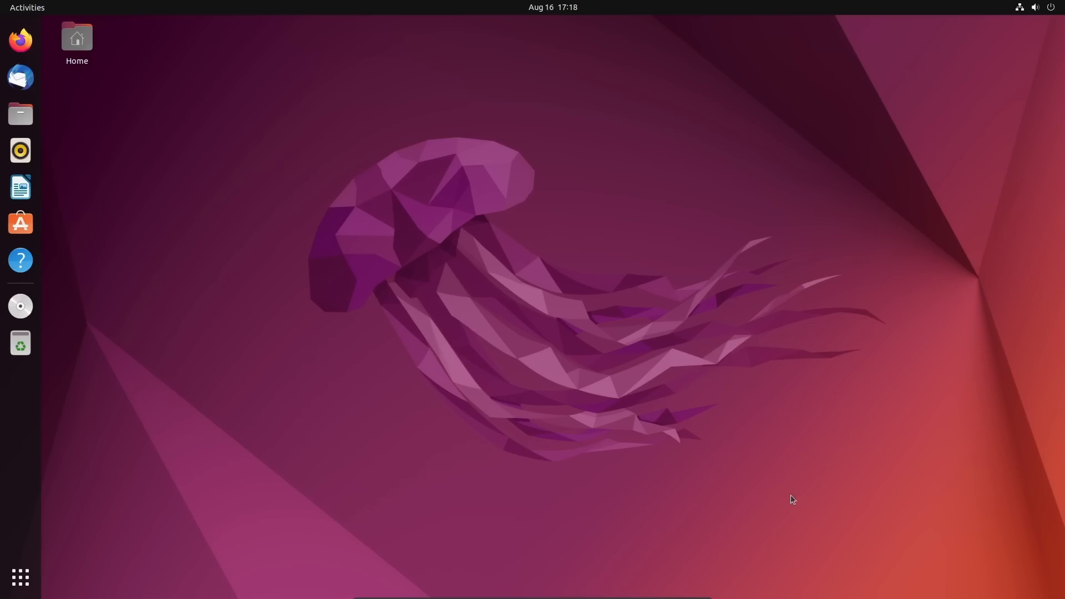
{"action": "mouse_move", "coordinate": [110, 516]}
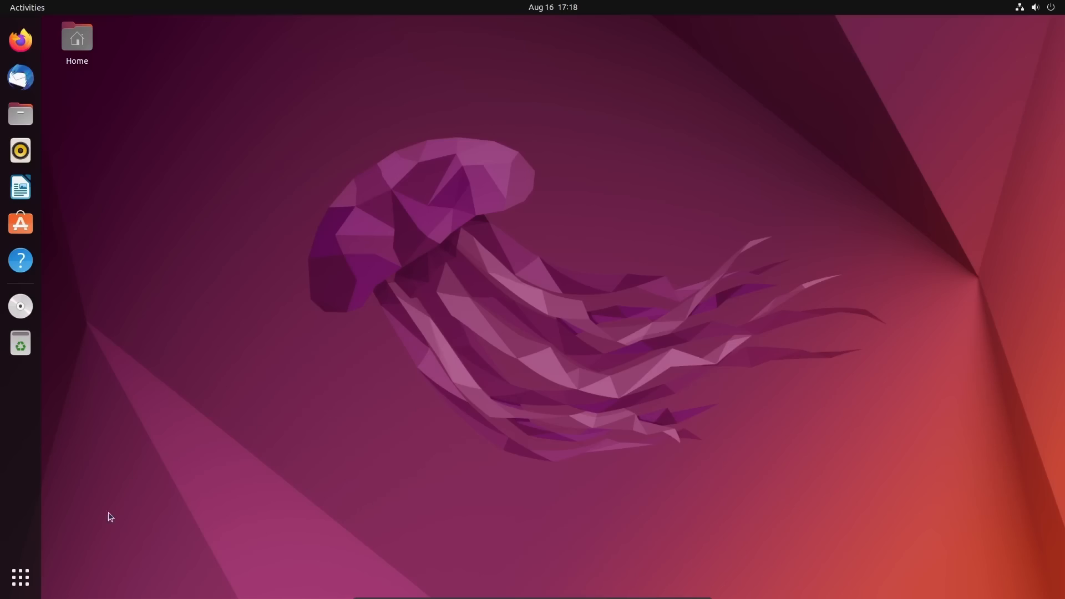
Launch Extensions and Tweaks from Show Applications and show Tweaks' Appearance settings
{"action": "left_click", "coordinate": [20, 578]}
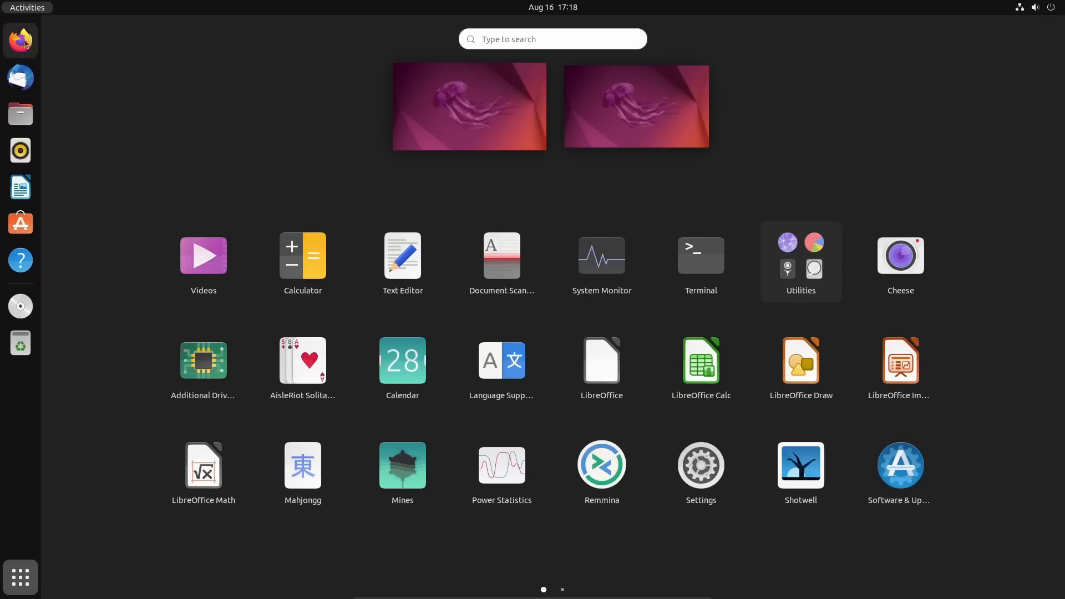
{"action": "mouse_move", "coordinate": [93, 293]}
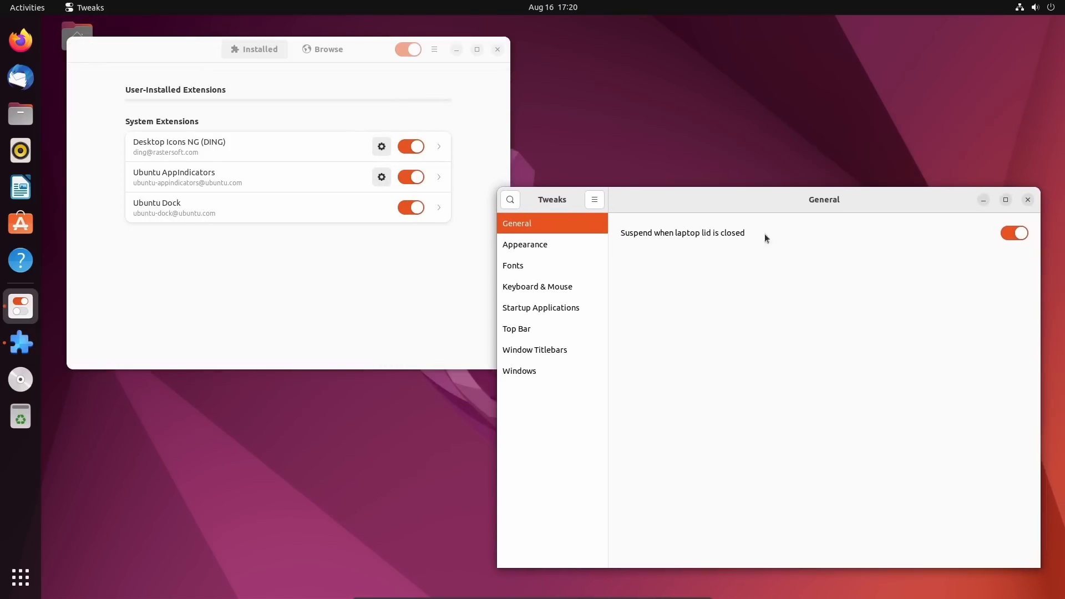
{"action": "left_click", "coordinate": [525, 244]}
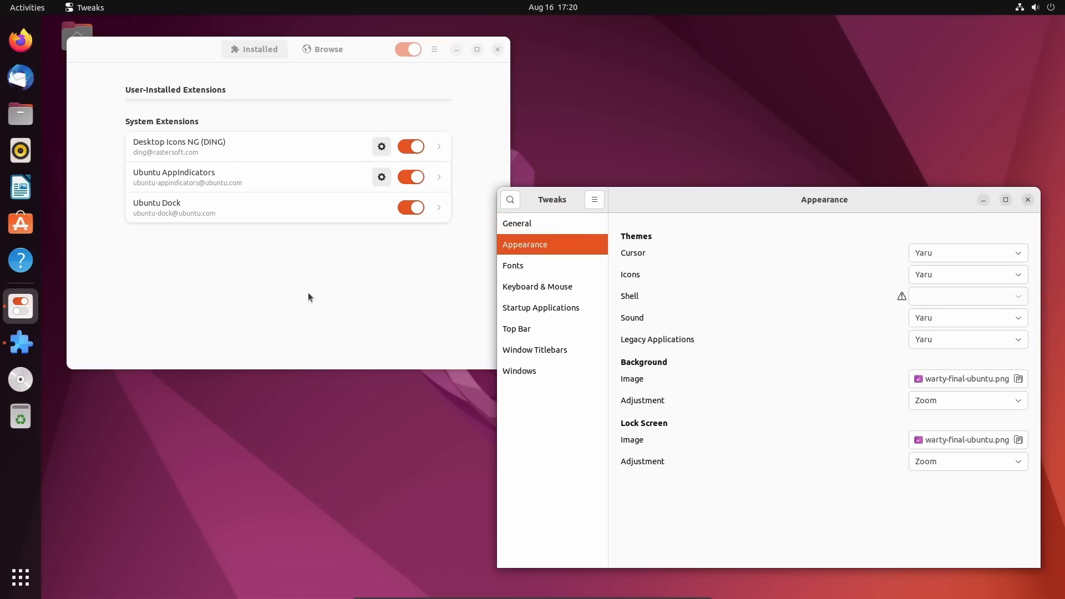
{"action": "left_click", "coordinate": [275, 162]}
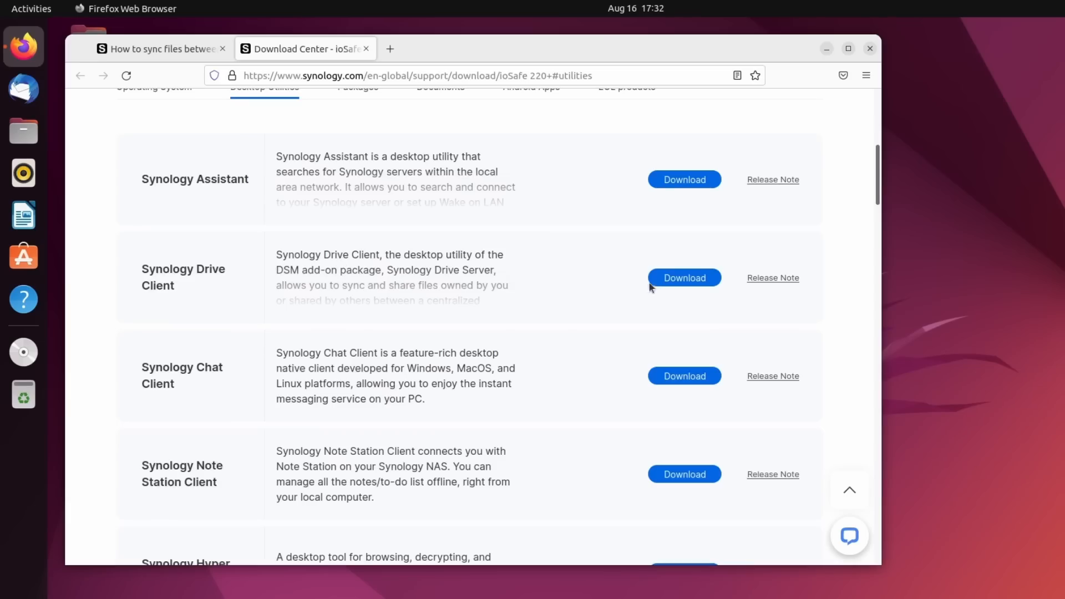
Download the Synology Drive Client as the Ubuntu 64-bit package
{"action": "left_click", "coordinate": [683, 278]}
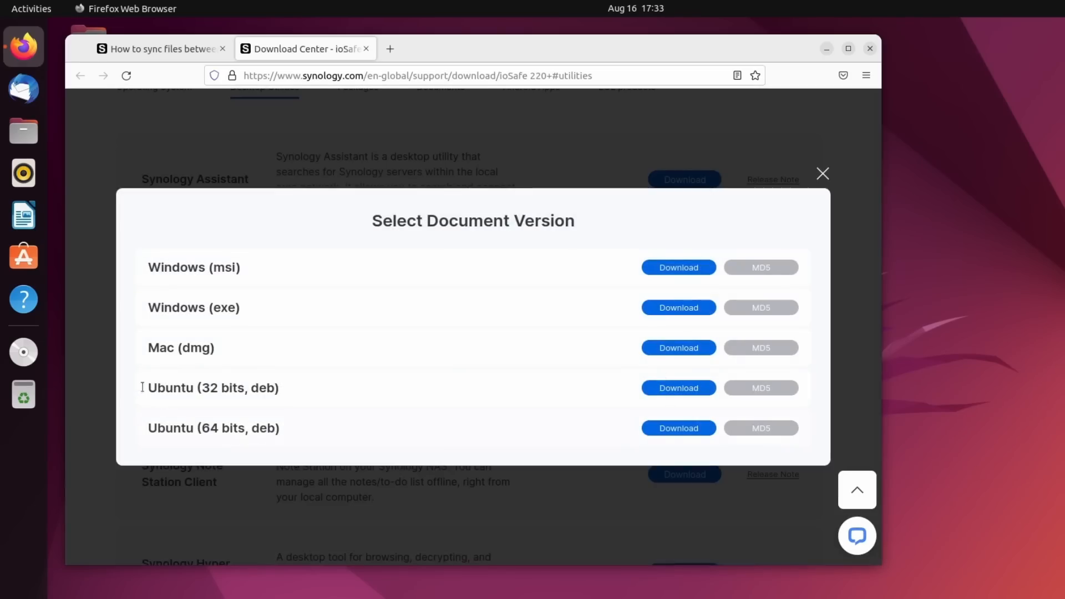
{"action": "mouse_move", "coordinate": [598, 433]}
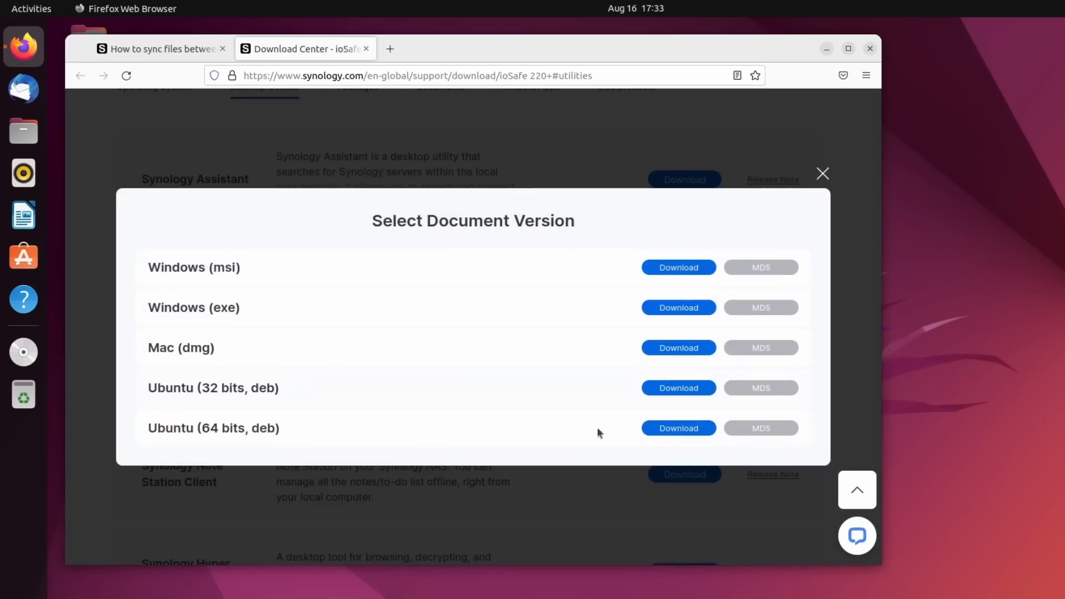
{"action": "left_click", "coordinate": [390, 47]}
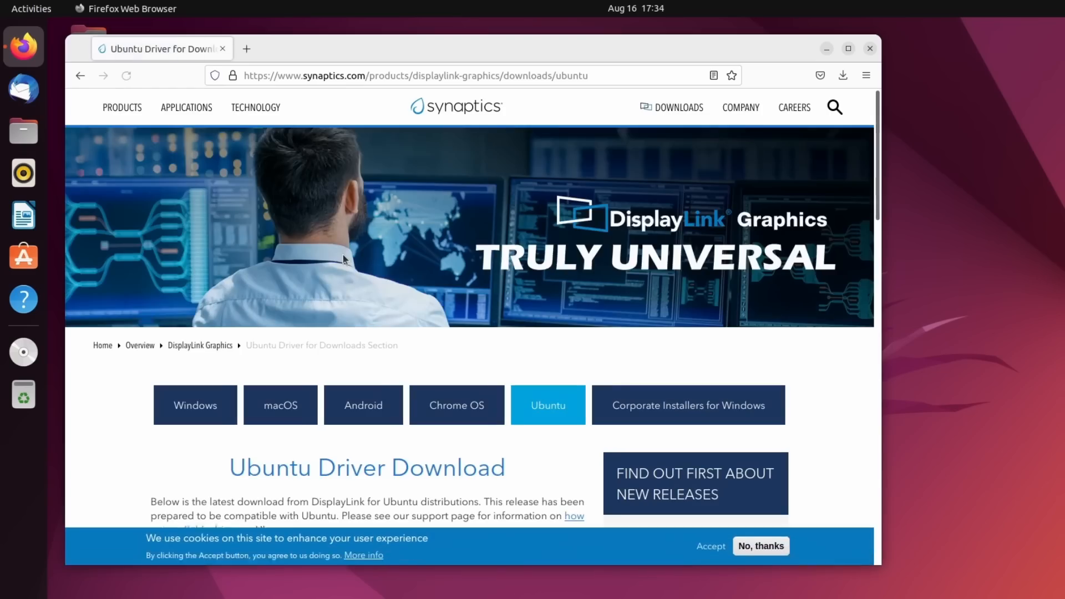
Download the latest DisplayLink USB Graphics driver for Ubuntu (5.6.1), reaching its license page
{"action": "scroll", "scroll_direction": "down", "scroll_amount": 3}
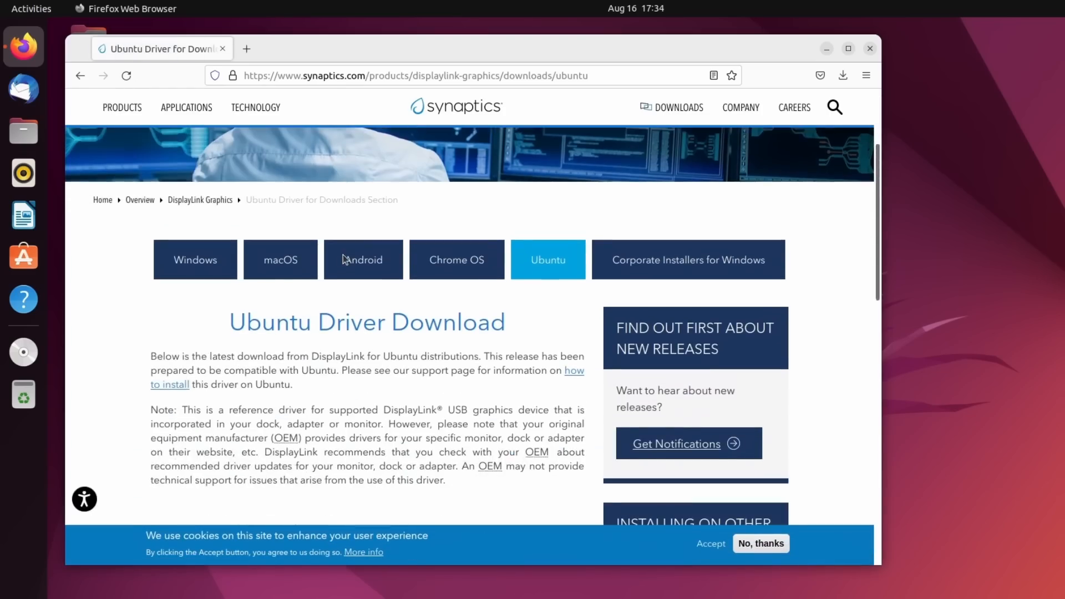
{"action": "scroll", "scroll_direction": "down", "scroll_amount": 3}
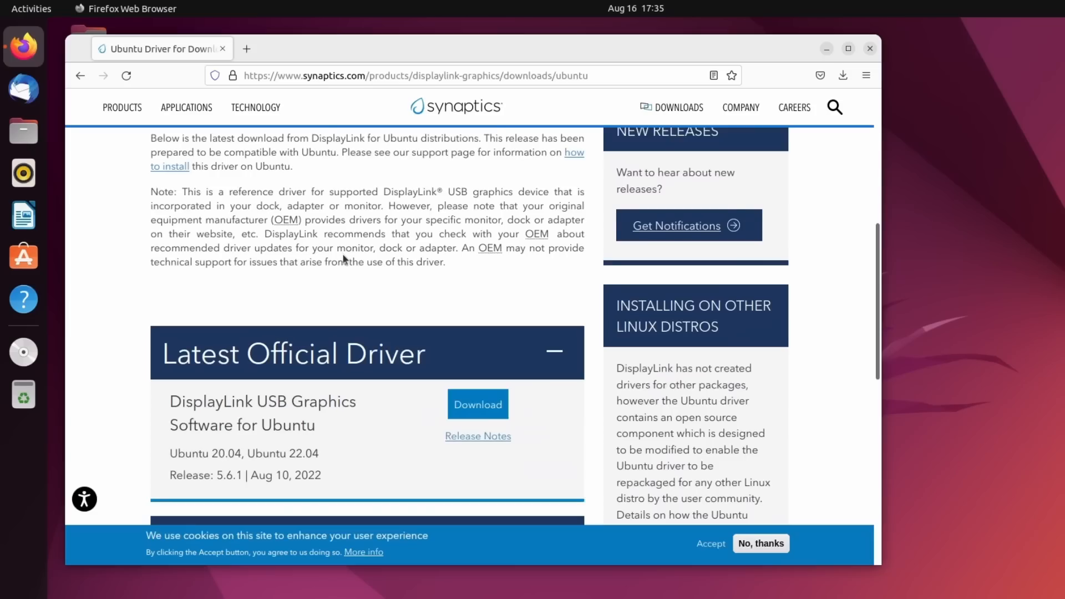
{"action": "scroll", "scroll_direction": "down", "scroll_amount": 3}
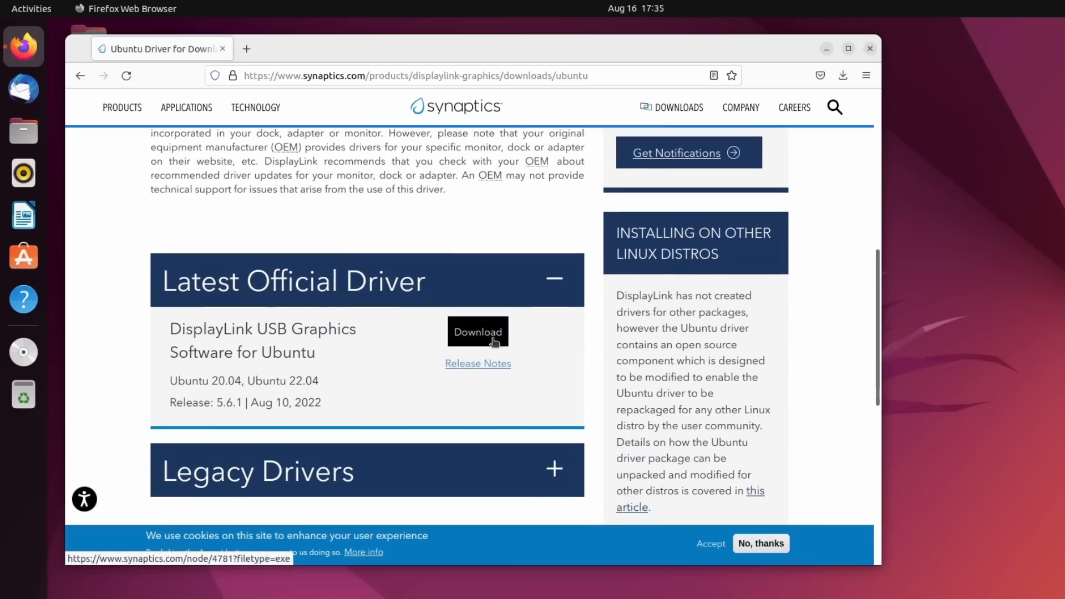
{"action": "left_click", "coordinate": [477, 332]}
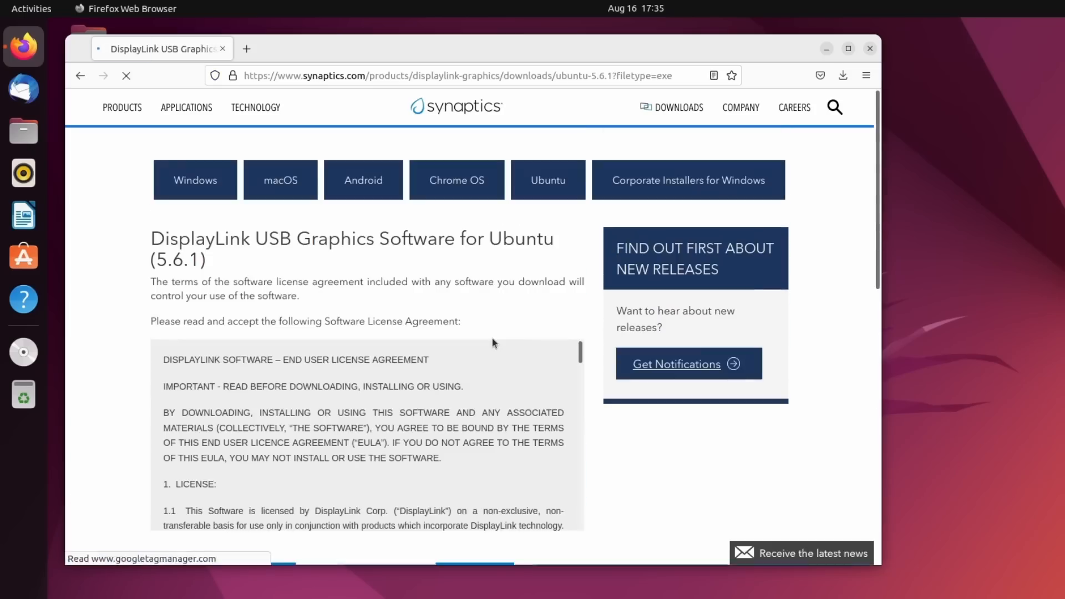
{"action": "scroll", "scroll_direction": "down", "scroll_amount": 3}
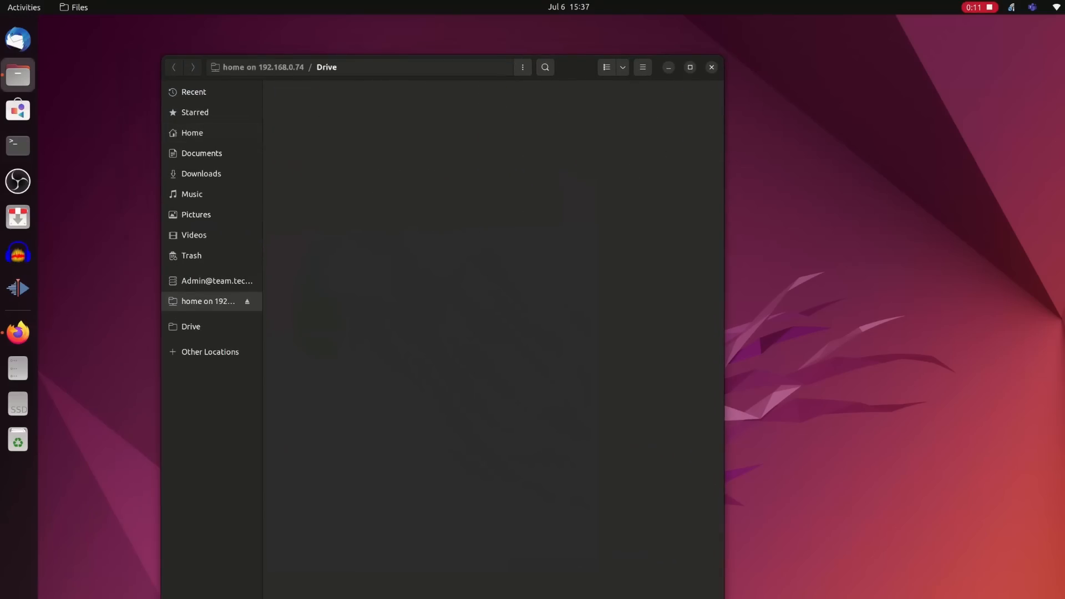
Run htop, then confirm sudo apt install htop with the password
{"action": "left_click", "coordinate": [201, 153]}
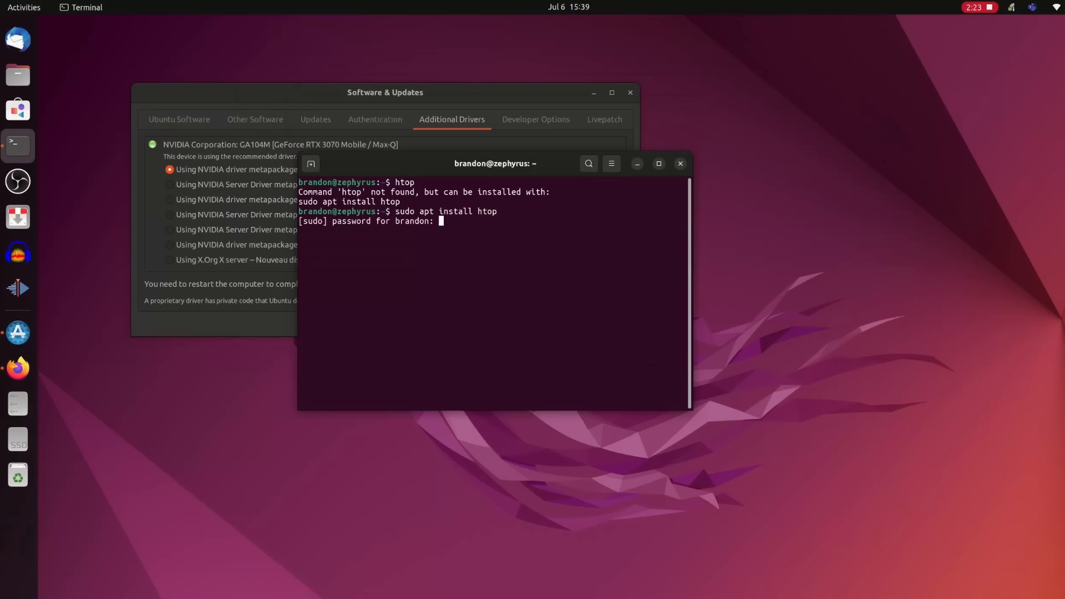
{"action": "key", "text": "Return"}
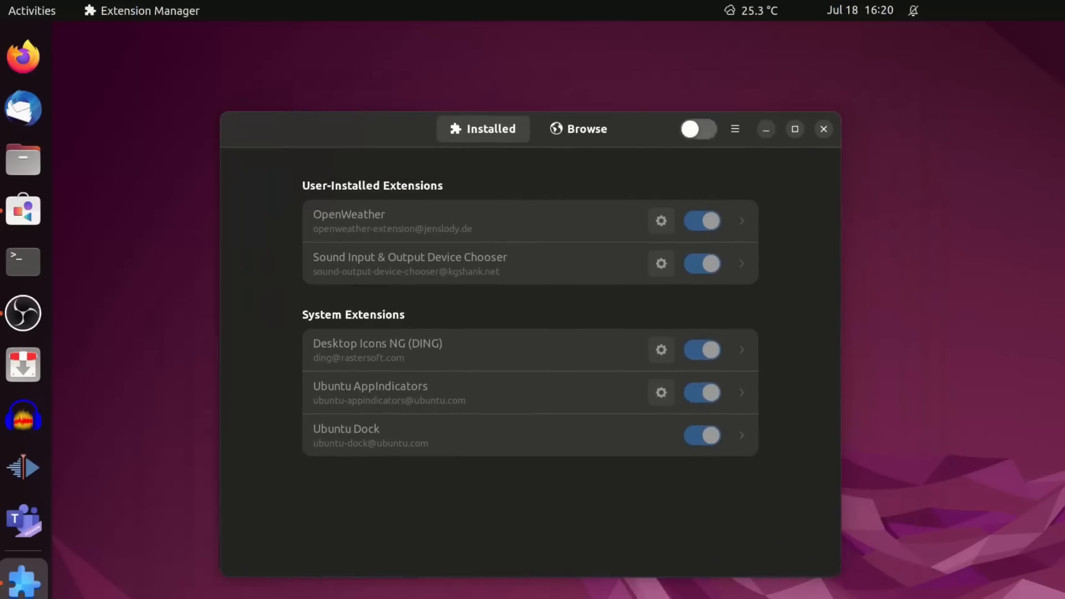
Flip the global extensions toggle in Extension Manager to re-enable all extensions
{"action": "left_click", "coordinate": [698, 129]}
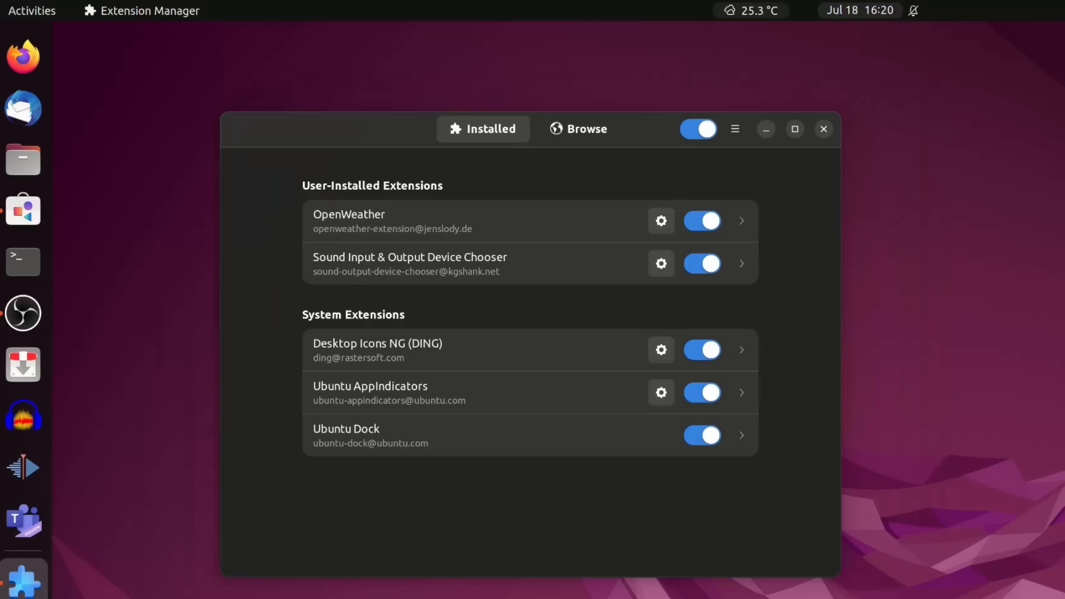
{"action": "left_click", "coordinate": [697, 129]}
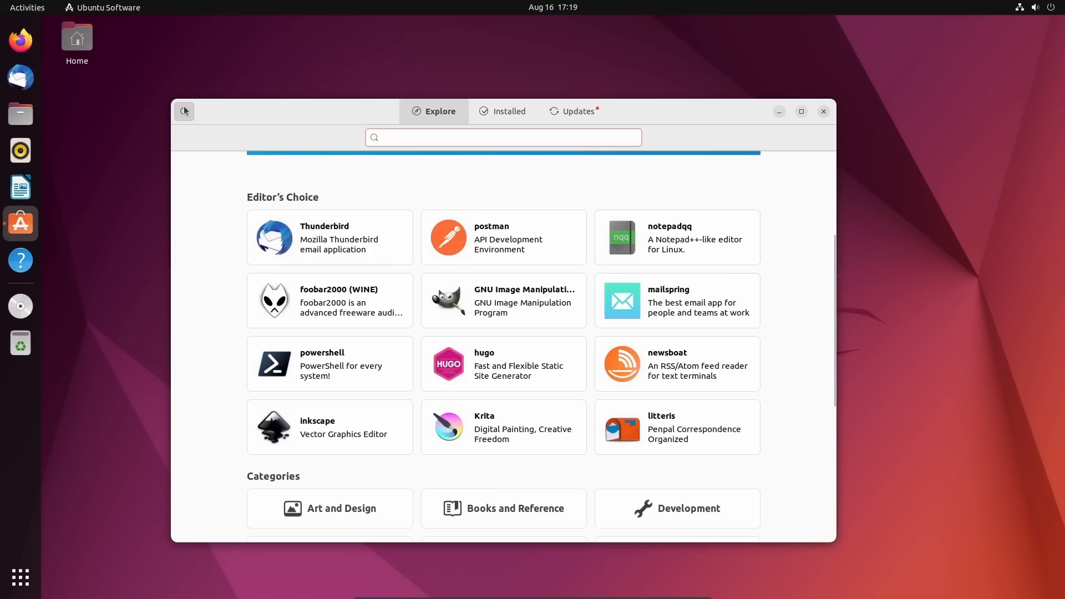
Search Ubuntu Software's Explore page for 'extensions'
{"action": "type", "text": "extensions"}
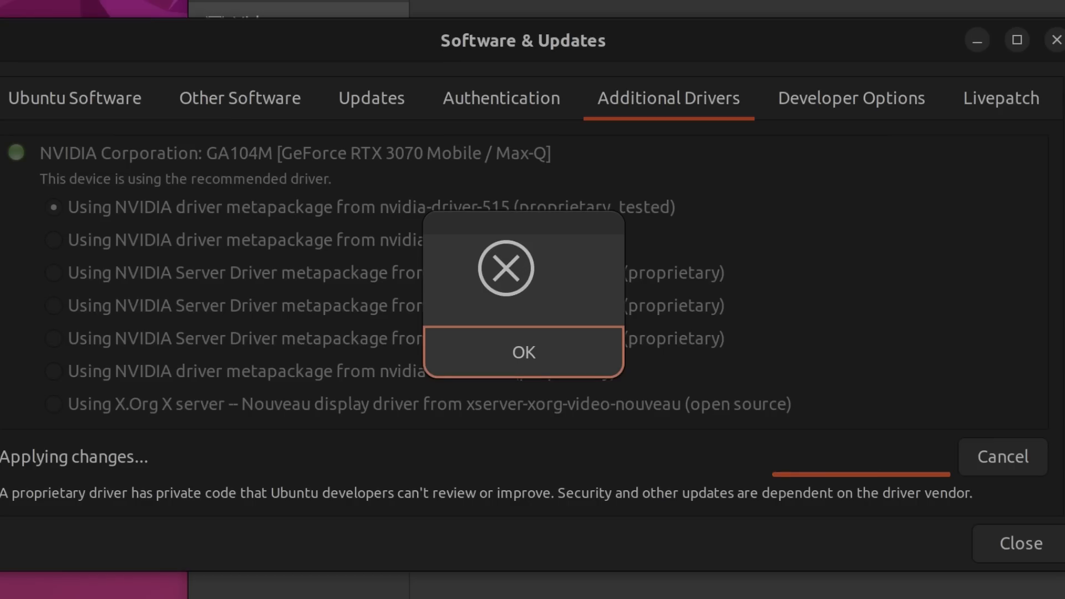
Acknowledge the NVIDIA driver error with OK in Additional Drivers
{"action": "left_click", "coordinate": [522, 351]}
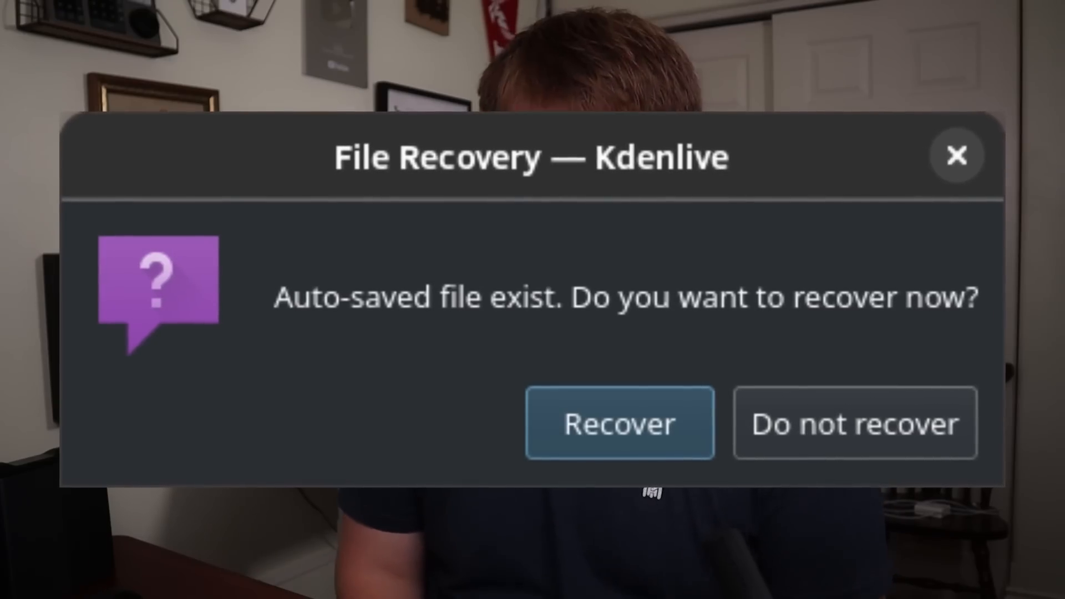
Answer Kdenlive's File Recovery prompt for the auto-saved project
{"action": "left_click", "coordinate": [855, 423]}
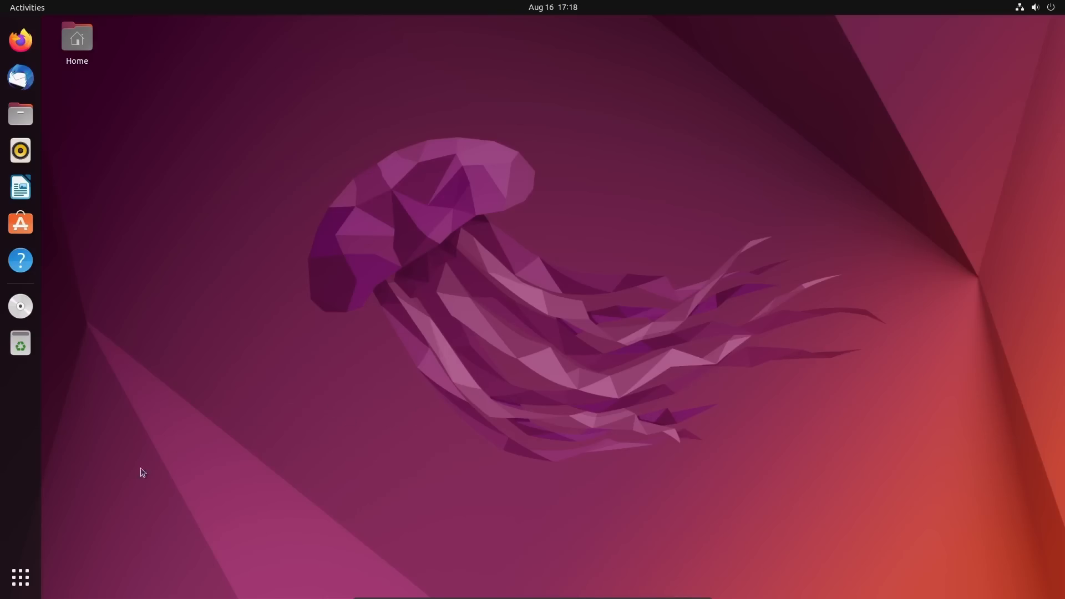
Show the GNOME app grid from the dock's Show Applications button
{"action": "left_click", "coordinate": [20, 577]}
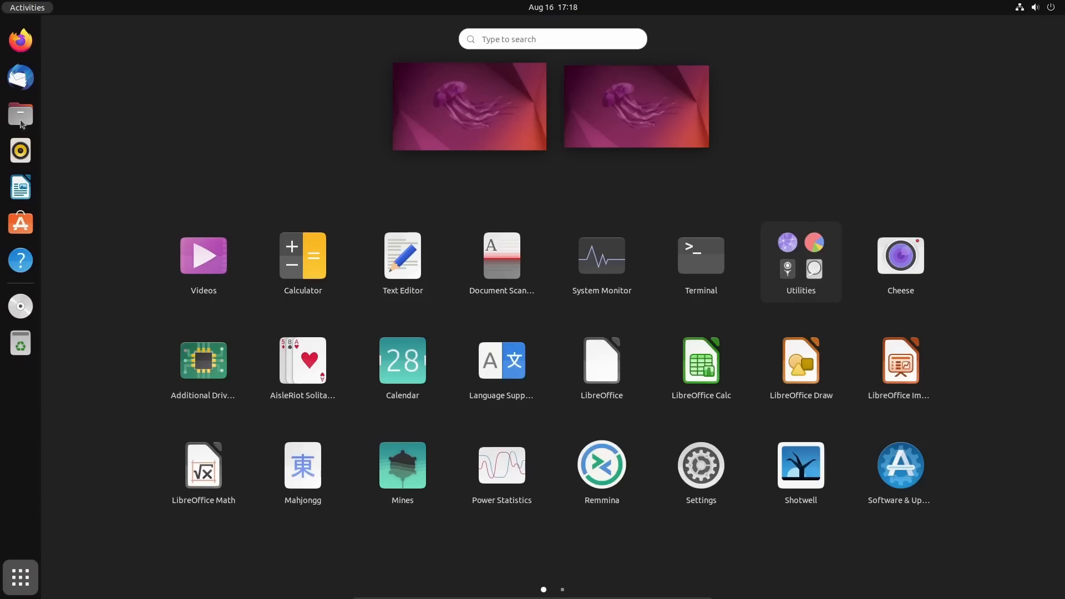
{"action": "mouse_move", "coordinate": [46, 168]}
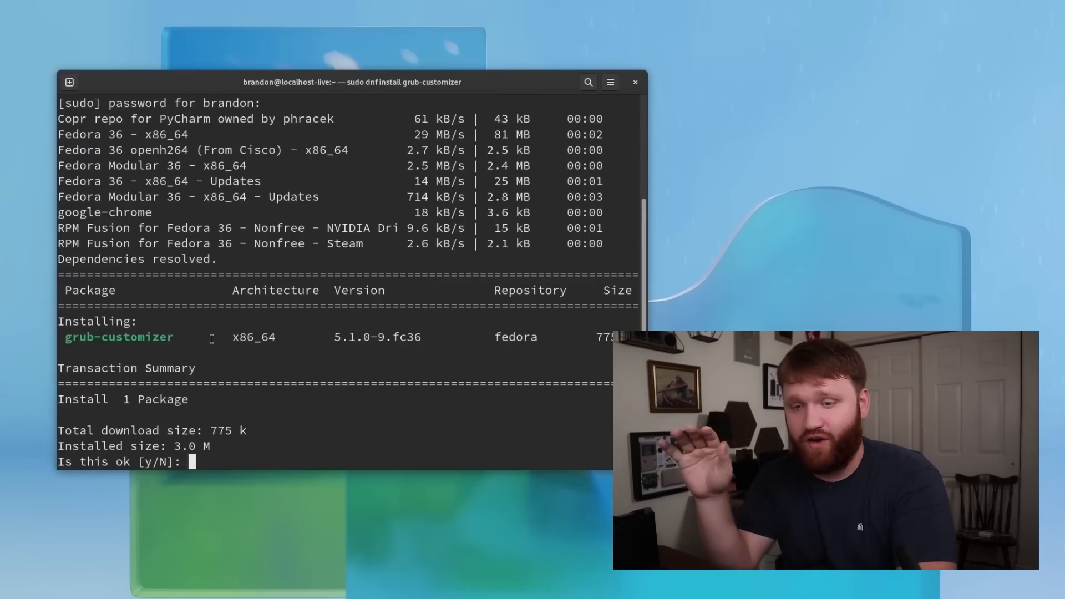
Confirm the dnf install with y, find Grub Customizer via 'gru' and launch it to its authentication prompt
{"action": "type", "text": "y"}
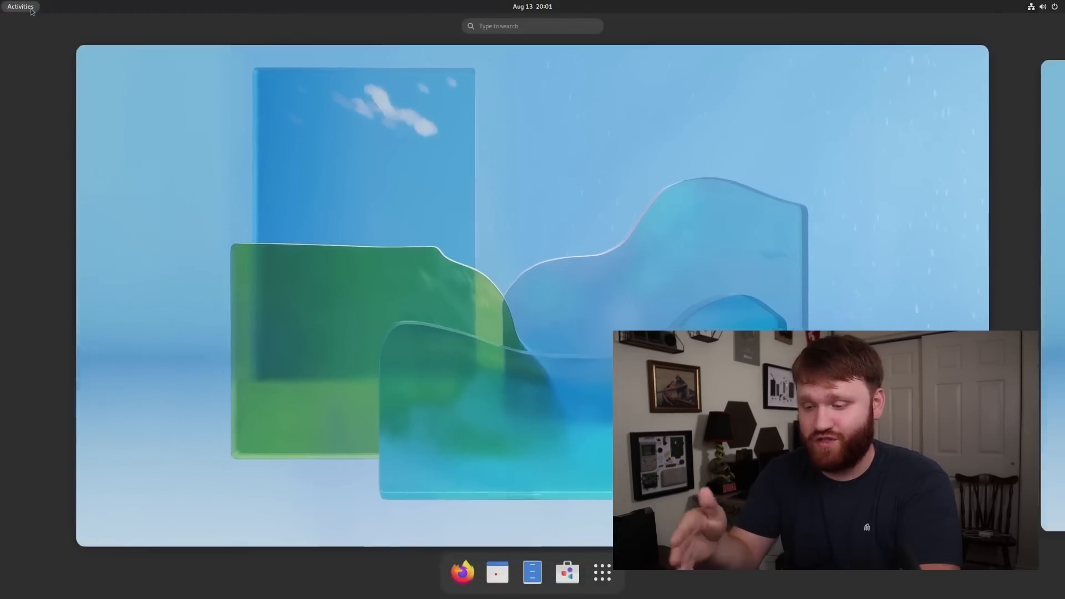
{"action": "type", "text": "gru"}
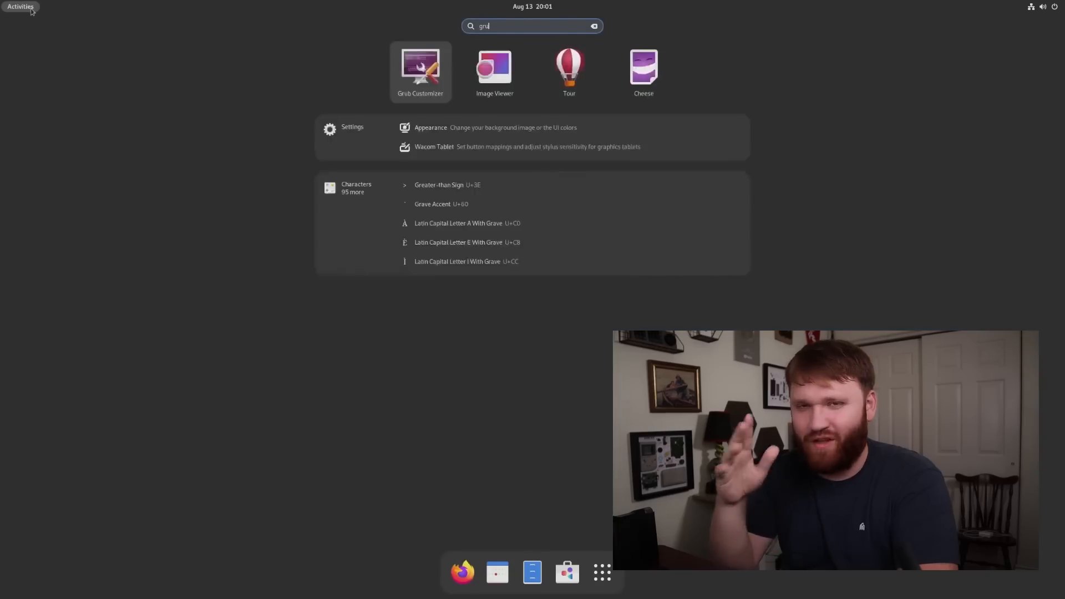
{"action": "left_click", "coordinate": [420, 71]}
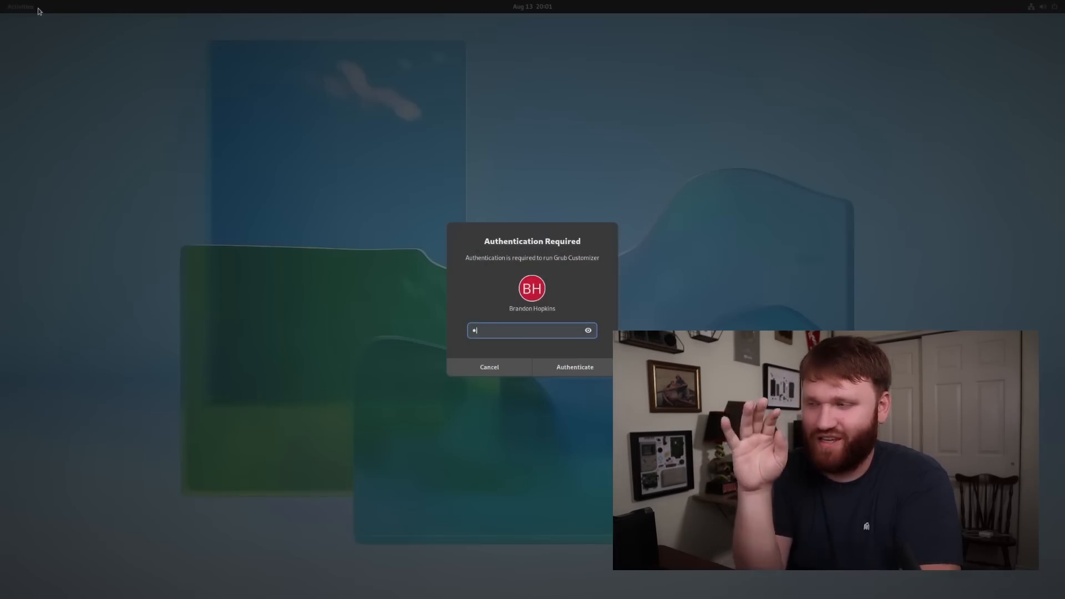
{"action": "left_click", "coordinate": [574, 367]}
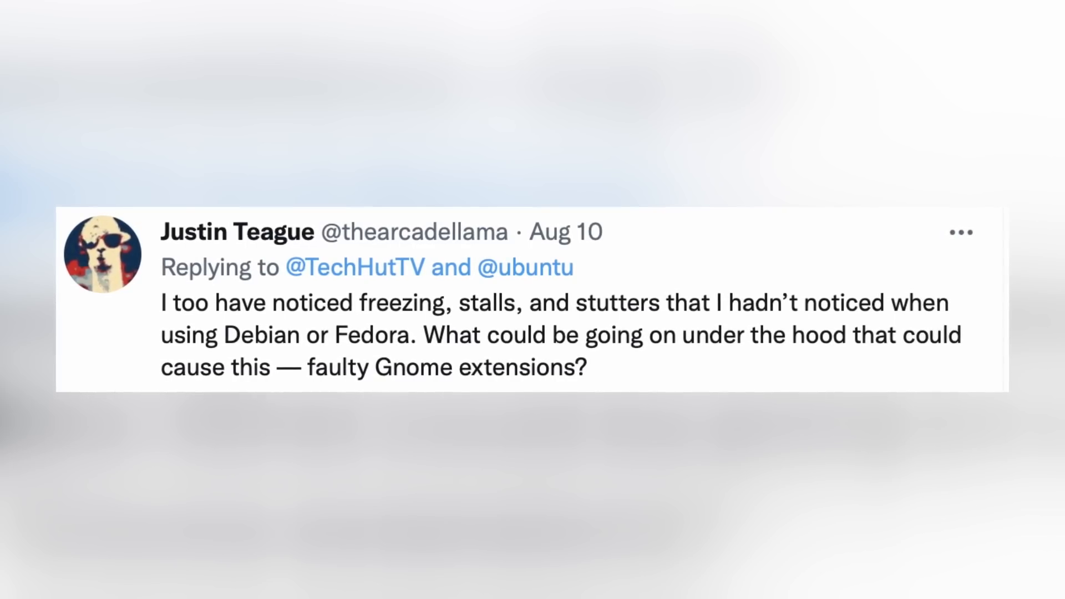
{"action": "scroll", "scroll_direction": "down", "scroll_amount": 3}
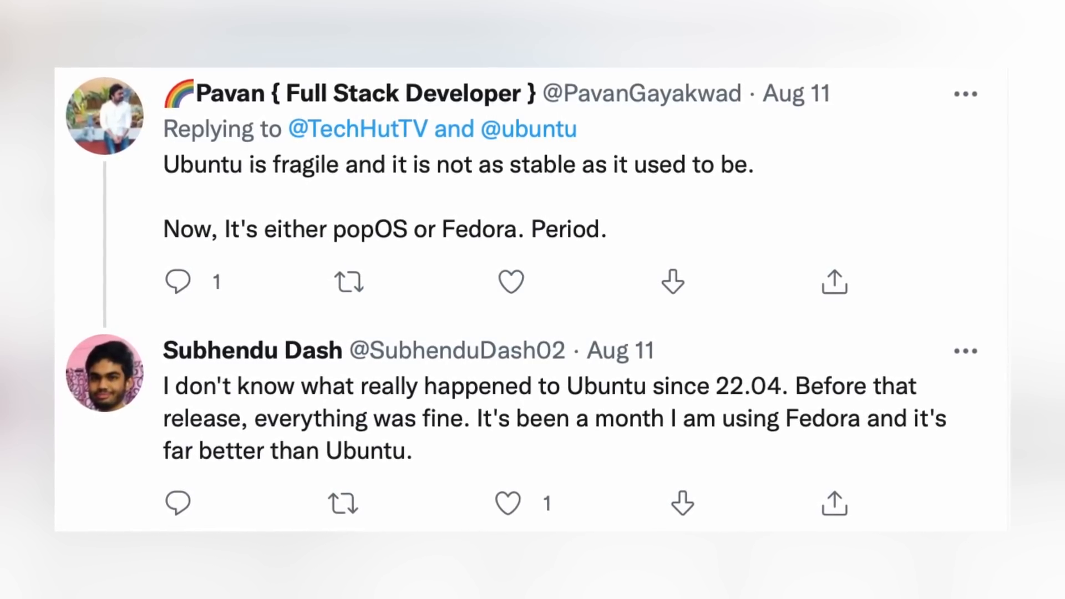
{"action": "scroll", "scroll_direction": "down", "scroll_amount": 3}
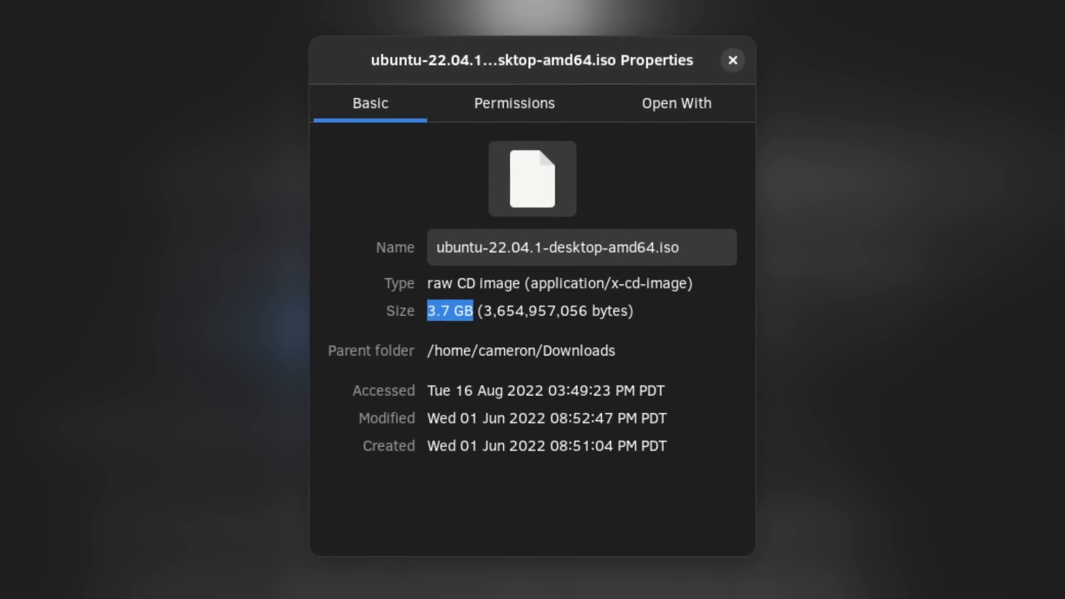
Close the ISO file's Properties dialog in GNOME Files
{"action": "left_click", "coordinate": [733, 60]}
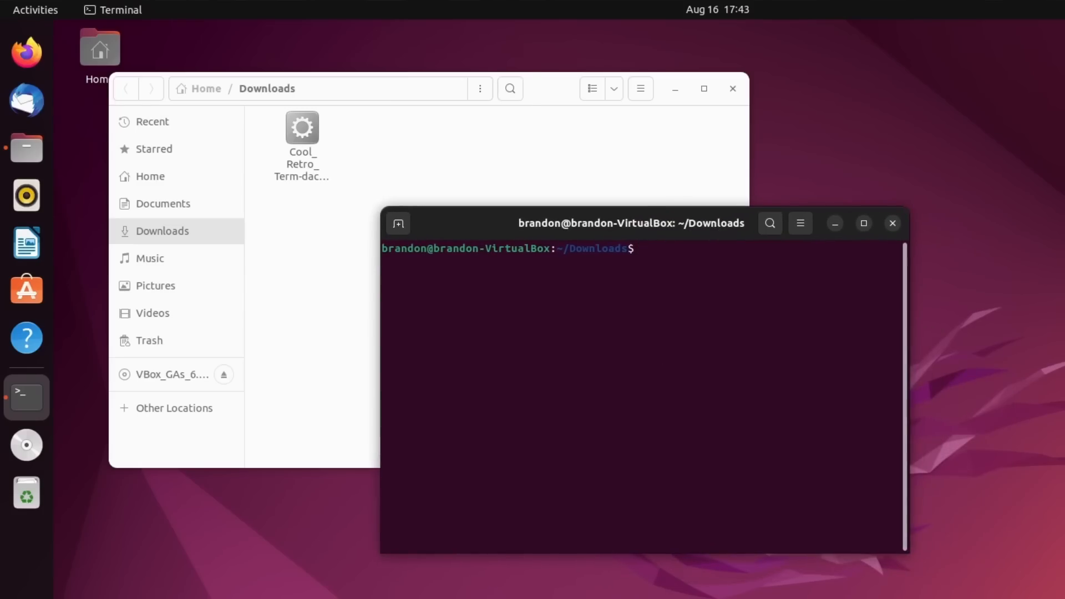
Run ./Cool_Retro_Term-dac2b4f-x86_64.AppImage from Downloads
{"action": "type", "text": "./Cool_Retro_Term-dac2b4f-x86_64.AppImage"}
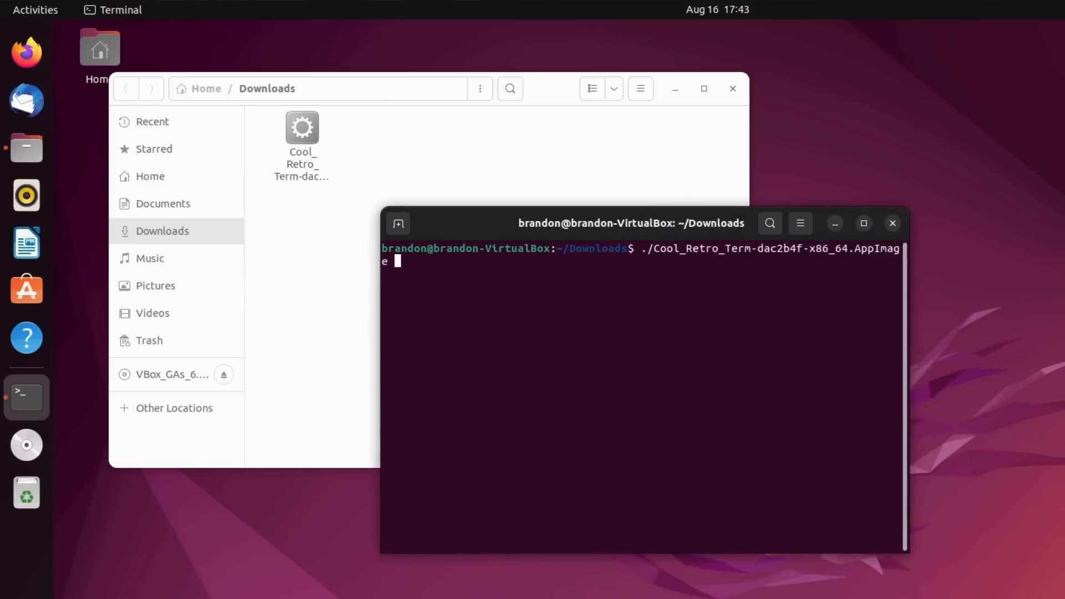
{"action": "key", "text": "Return"}
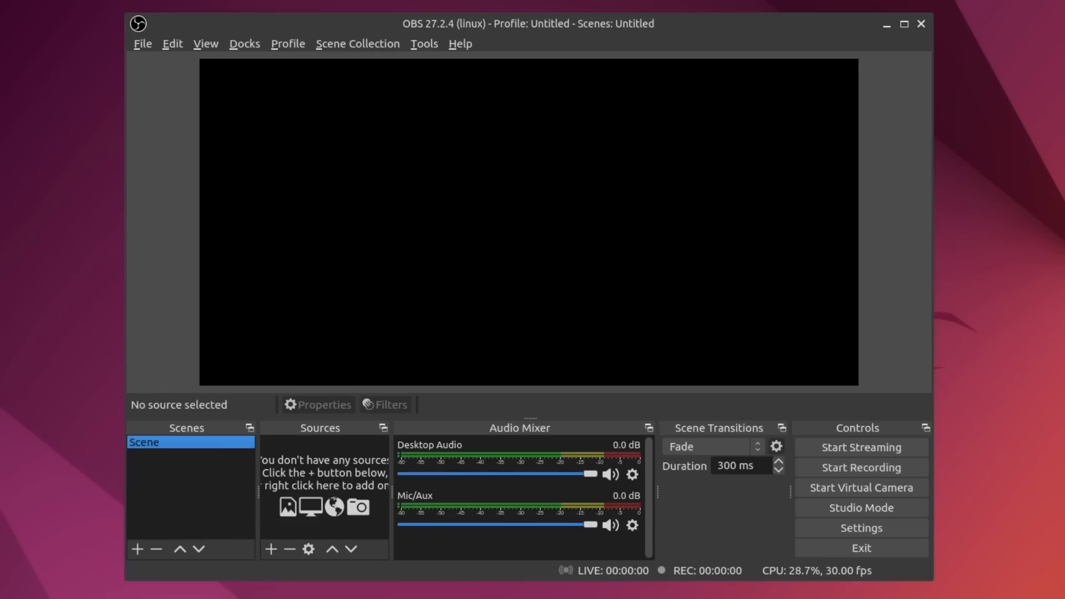
Add a source with + under Sources to list source types like Media Source
{"action": "left_click", "coordinate": [271, 550]}
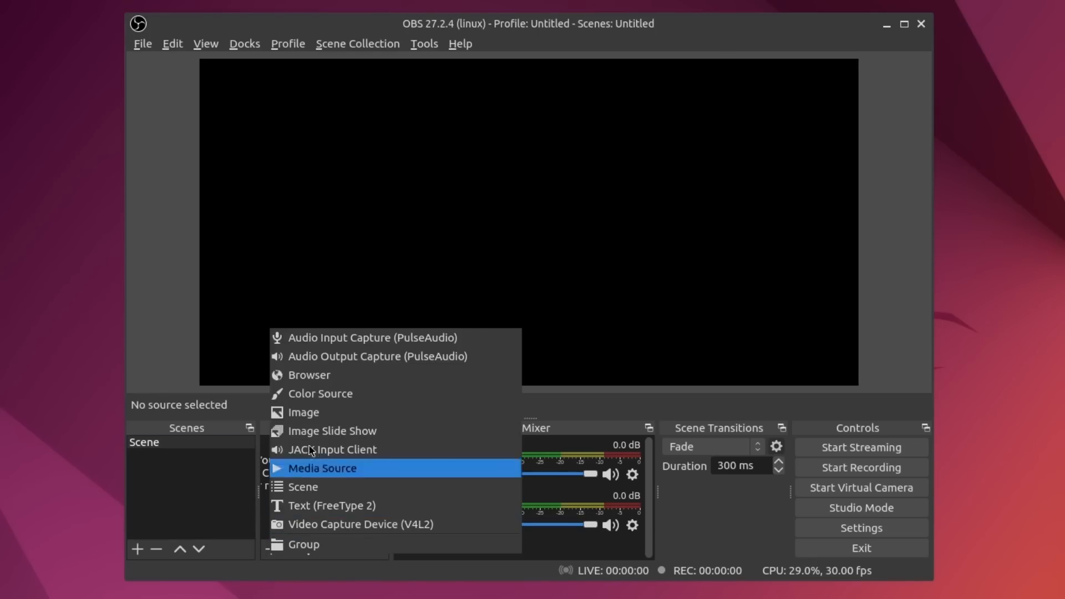
{"action": "mouse_move", "coordinate": [333, 401]}
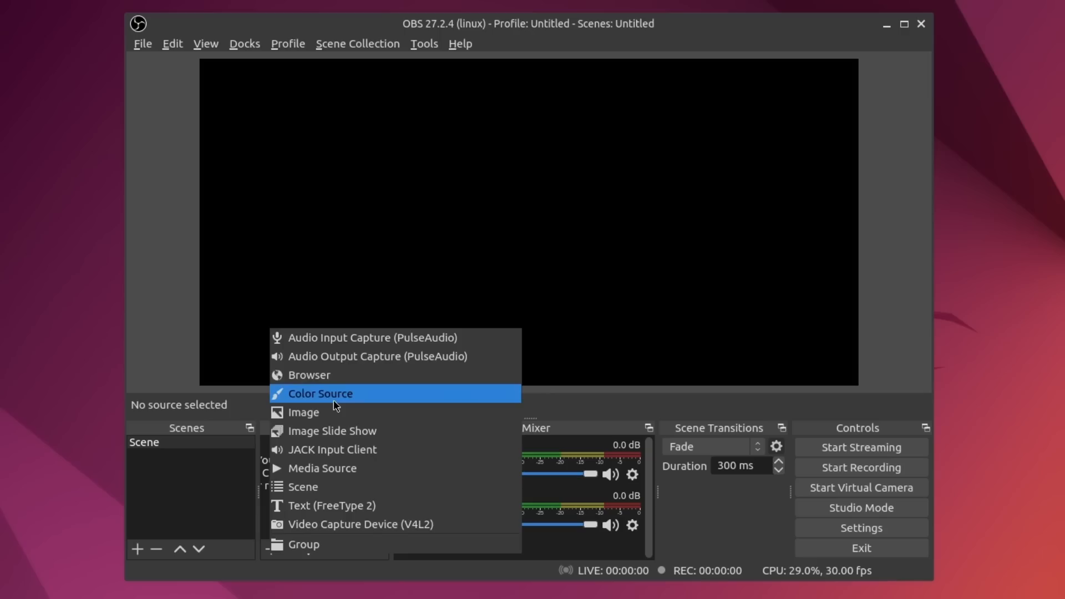
{"action": "mouse_move", "coordinate": [486, 468]}
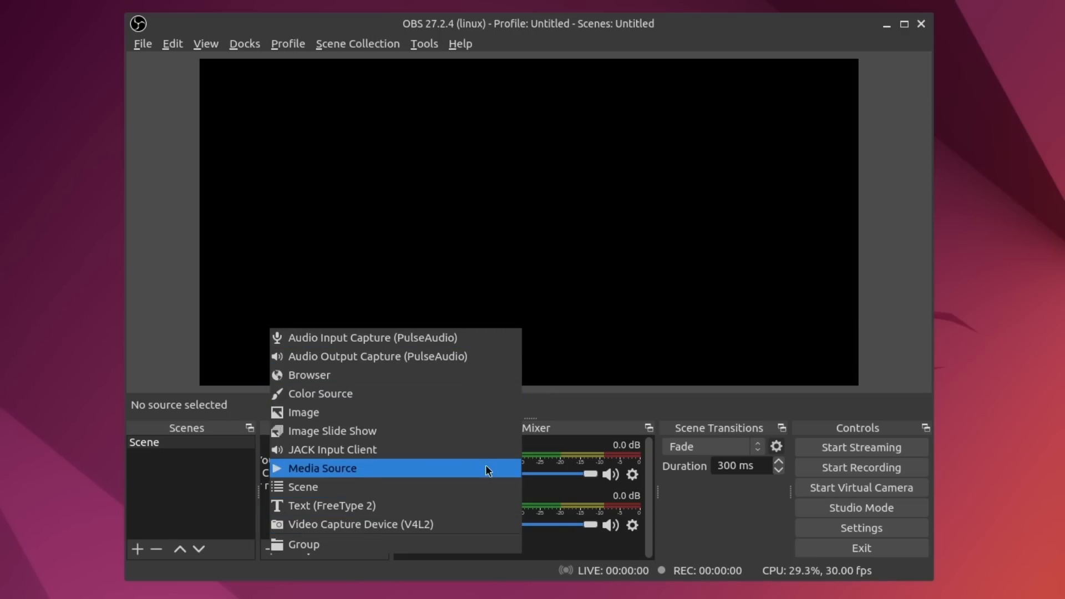
{"action": "mouse_move", "coordinate": [476, 337]}
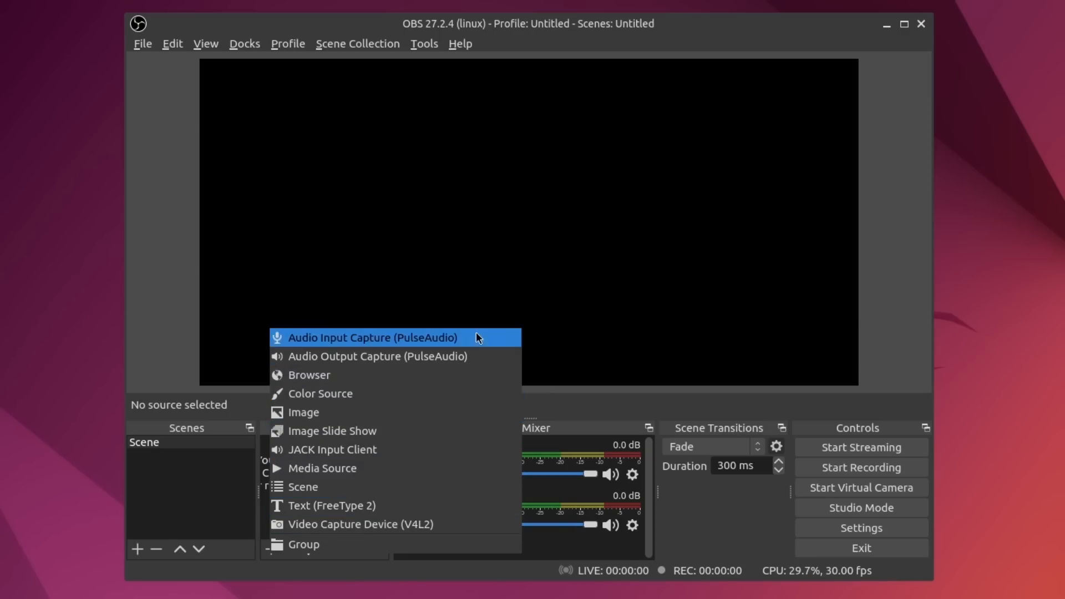
{"action": "mouse_move", "coordinate": [478, 507]}
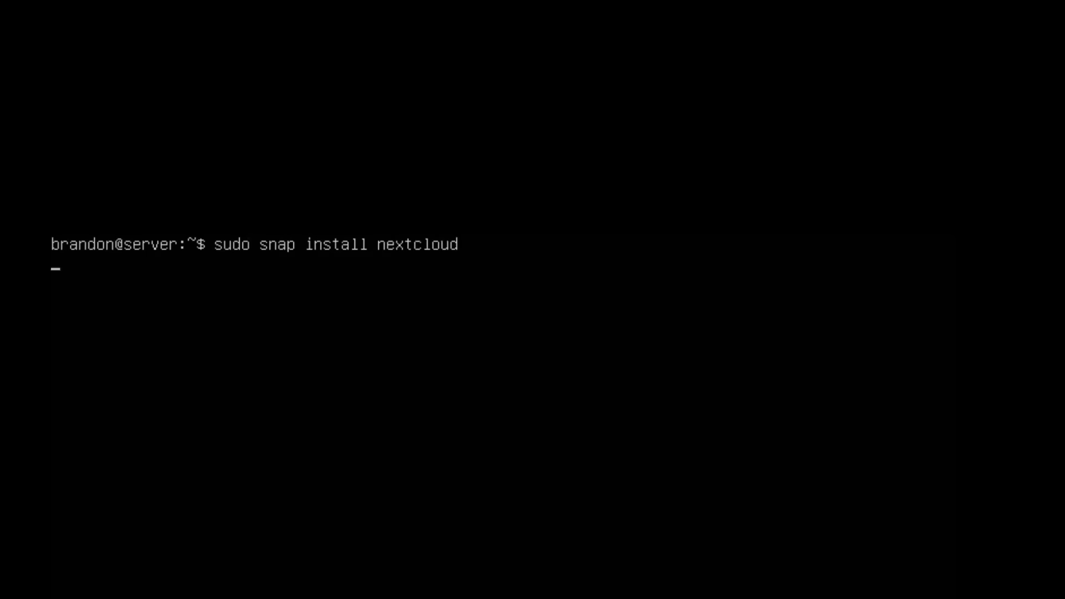
Run sudo snap install nextcloud in the Ubuntu Server console
{"action": "key", "text": "Return"}
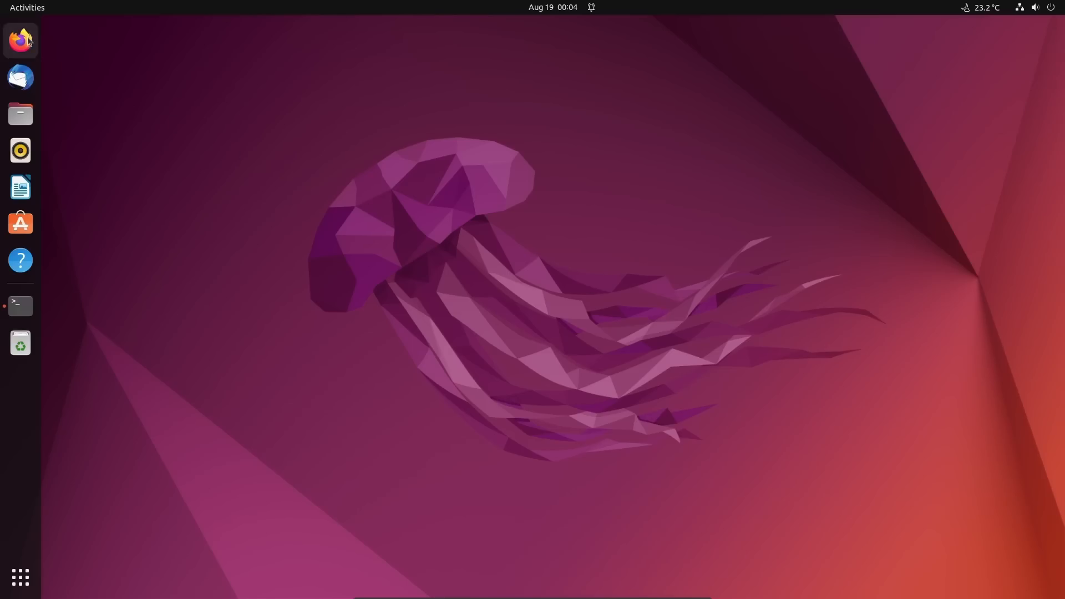
Launch the Firefox web browser from the Ubuntu 22.04 dock
{"action": "left_click", "coordinate": [20, 40]}
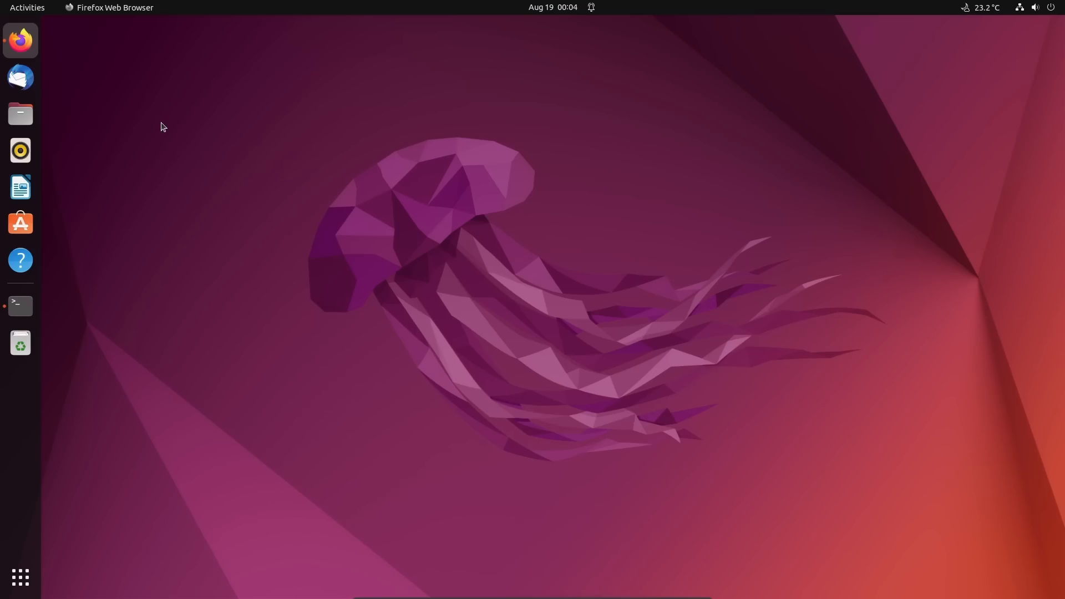
{"action": "left_click", "coordinate": [20, 40]}
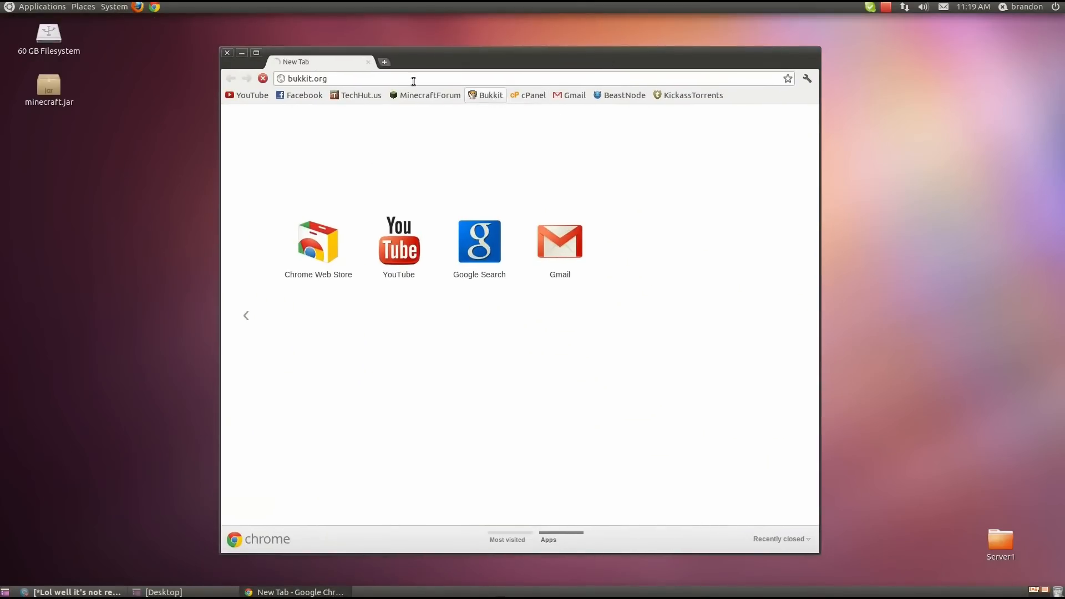
Load bukkit.org in Google Chrome to reach the Bukkit Forums home page
{"action": "key", "text": "Return"}
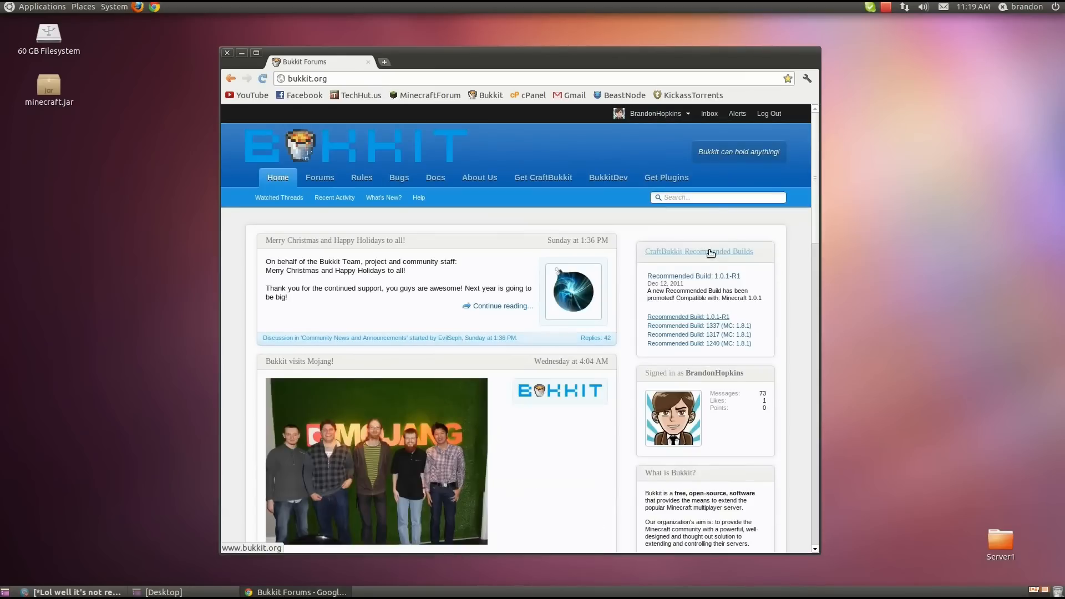